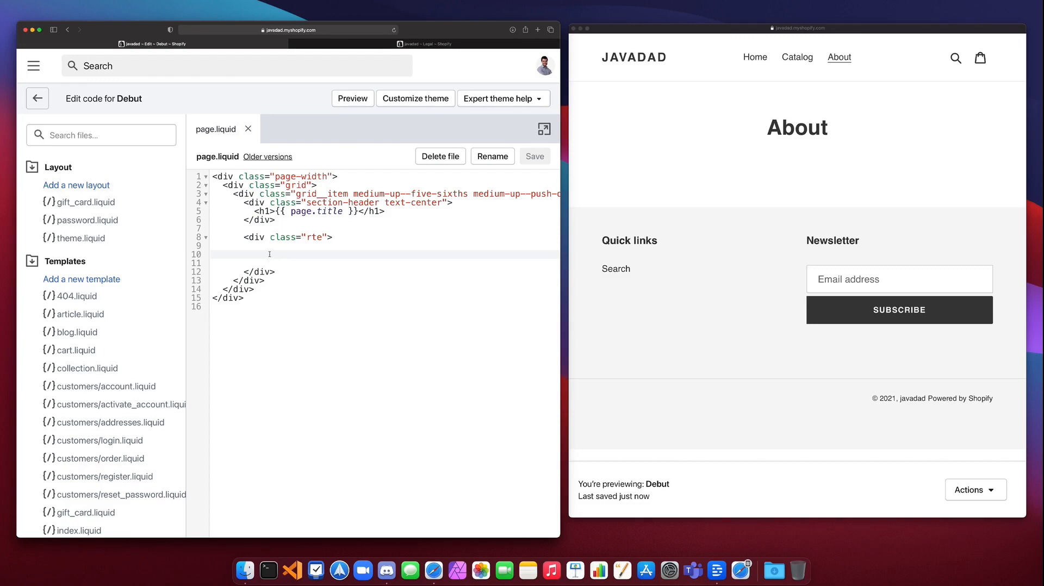
Write the opening tag {% for policy in shop.policies %} inside the rte div
text({)
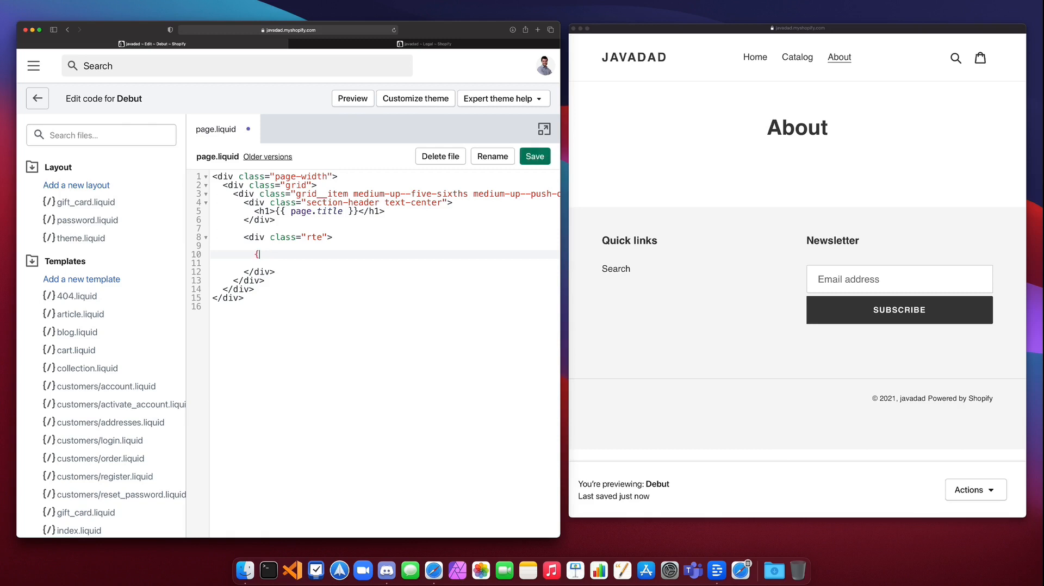
text(% $)
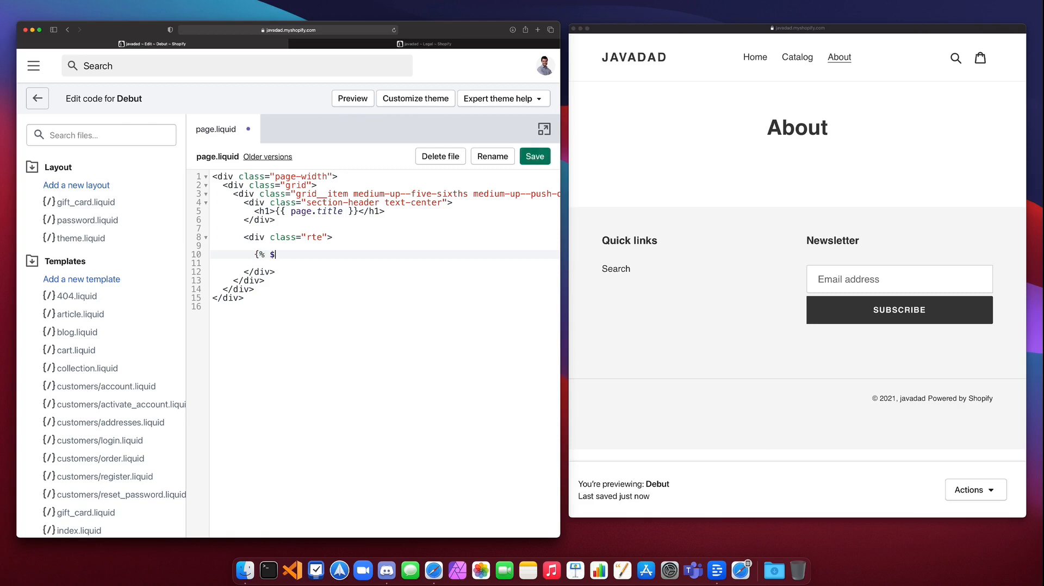
text(%)
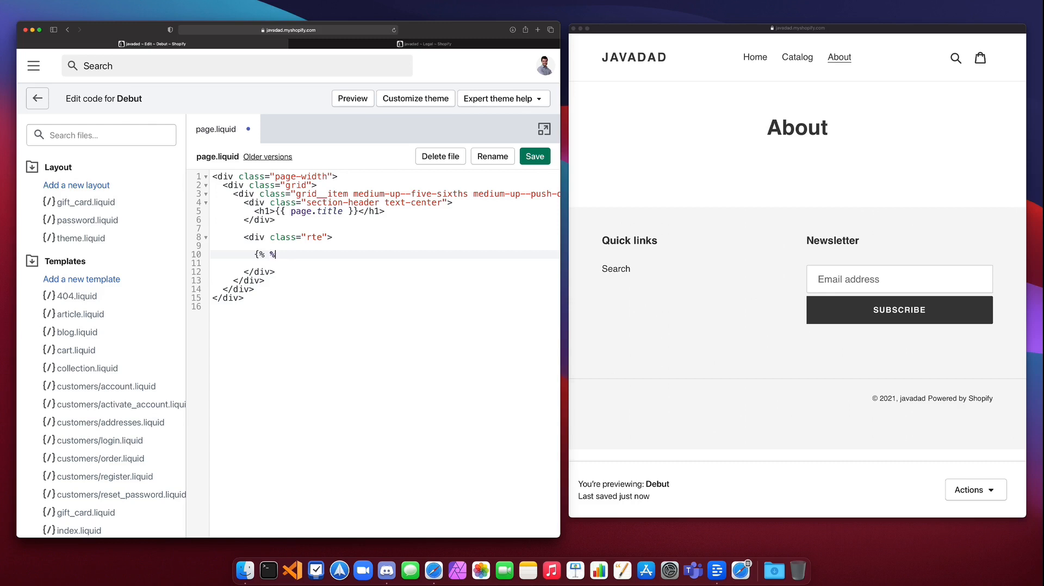
text(|)
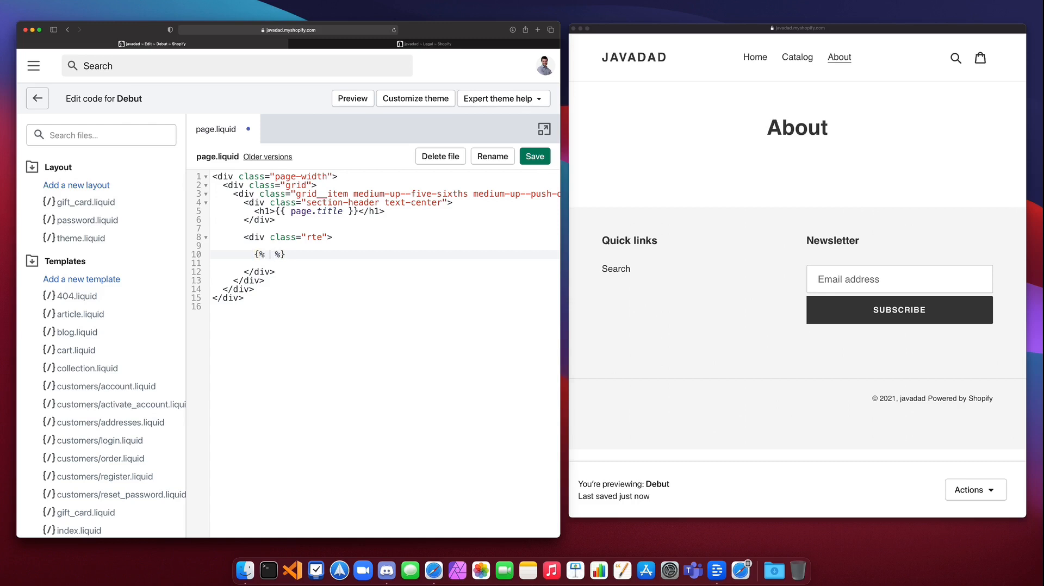
text(for)
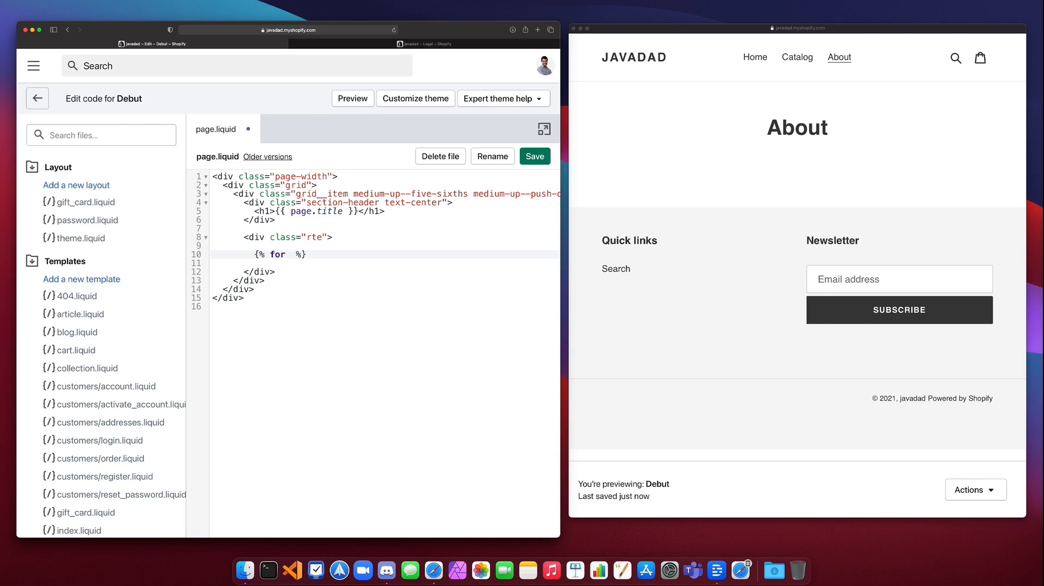
text(policy)
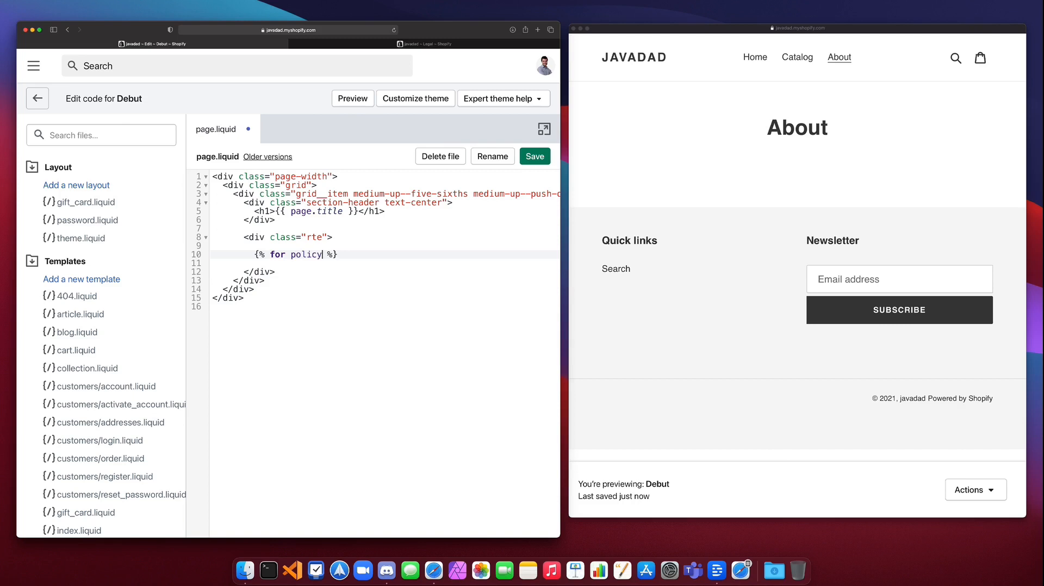
text(in)
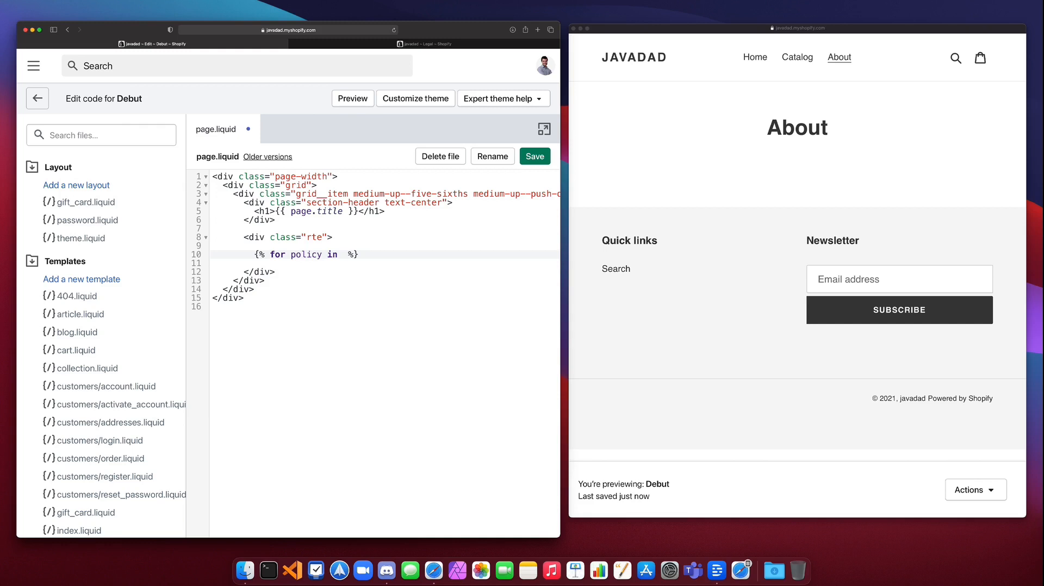
text(shop)
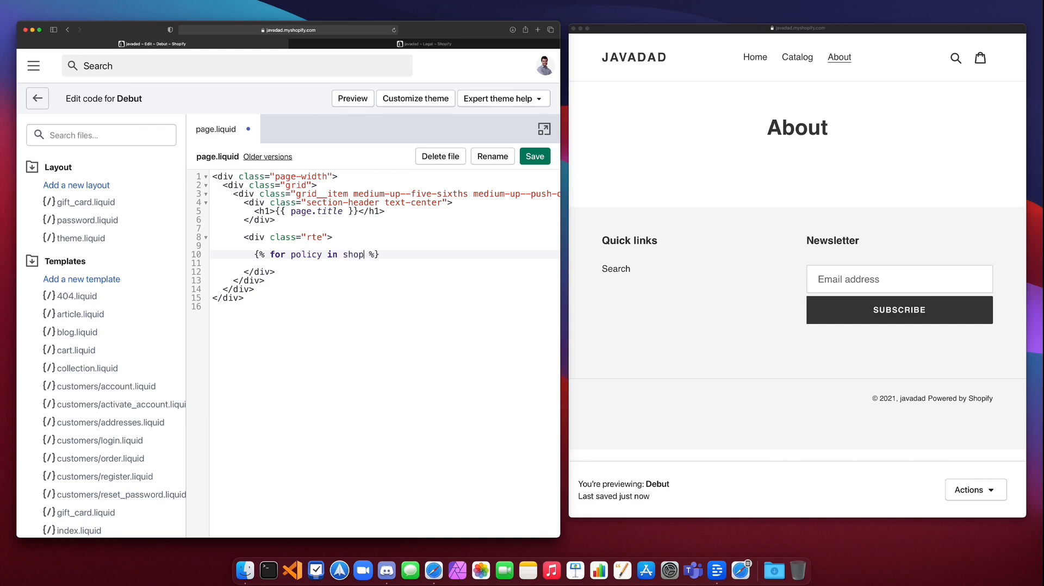
text(.)
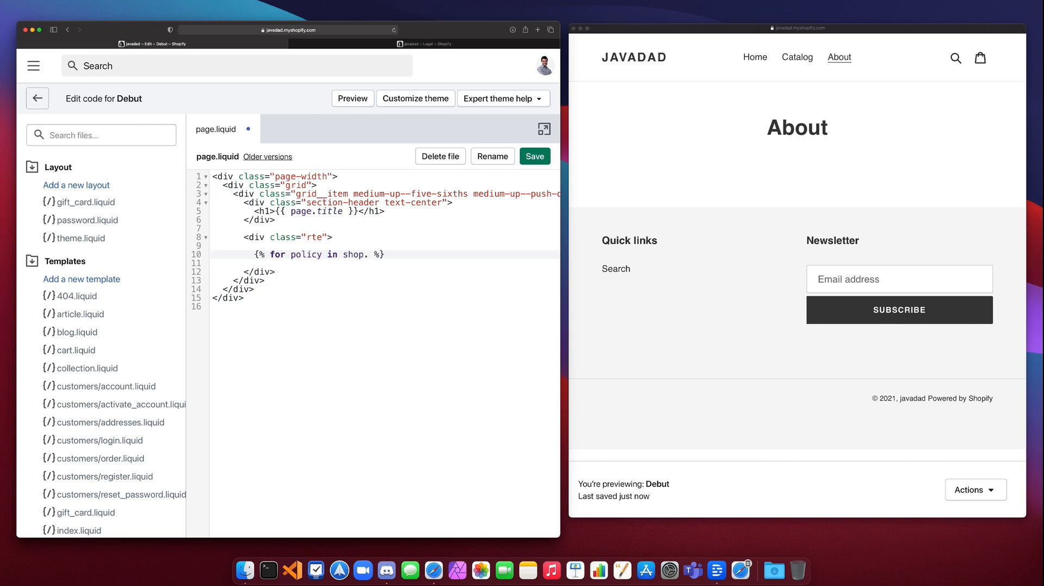
text(police)
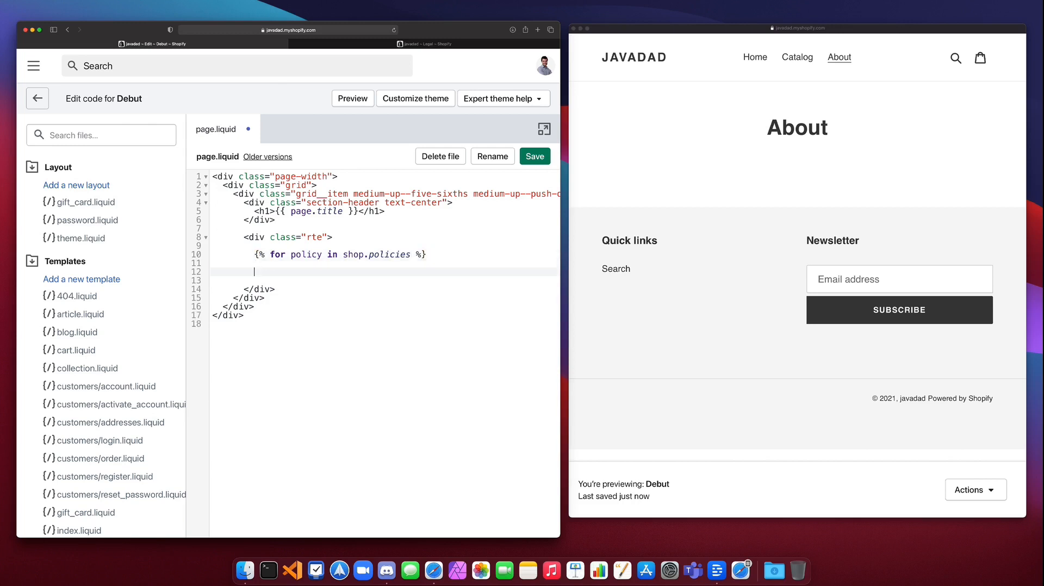
Close the loop with {% endfor %} and output {{ policy.title }} inside it
text({% %})
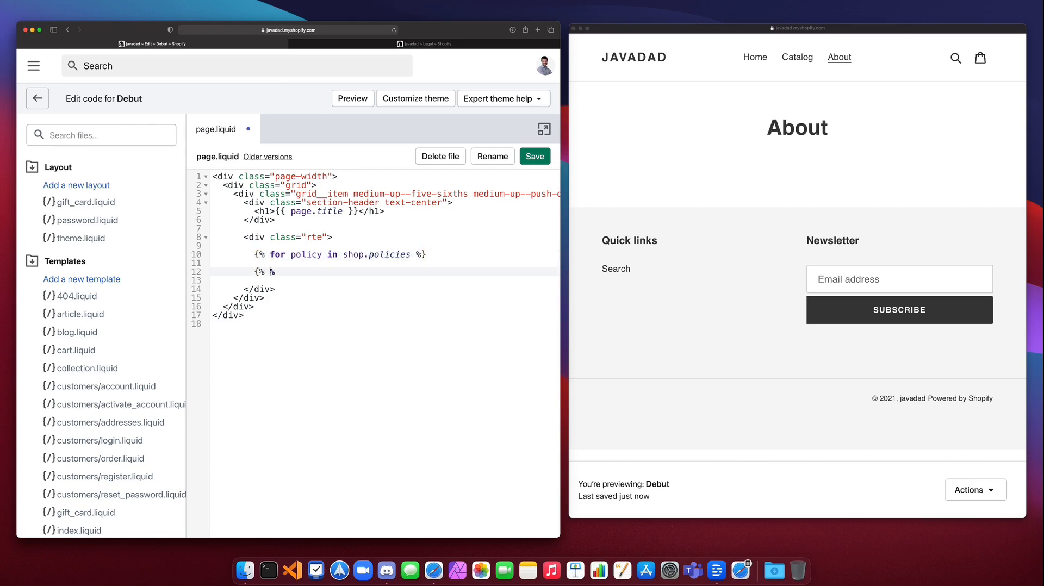
text(endfi)
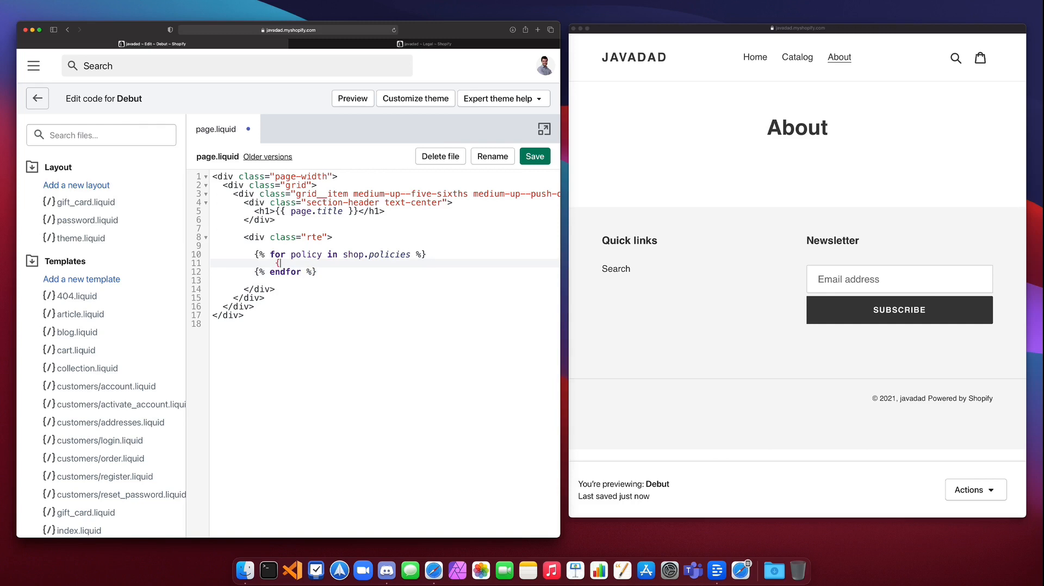
text({policy.title)
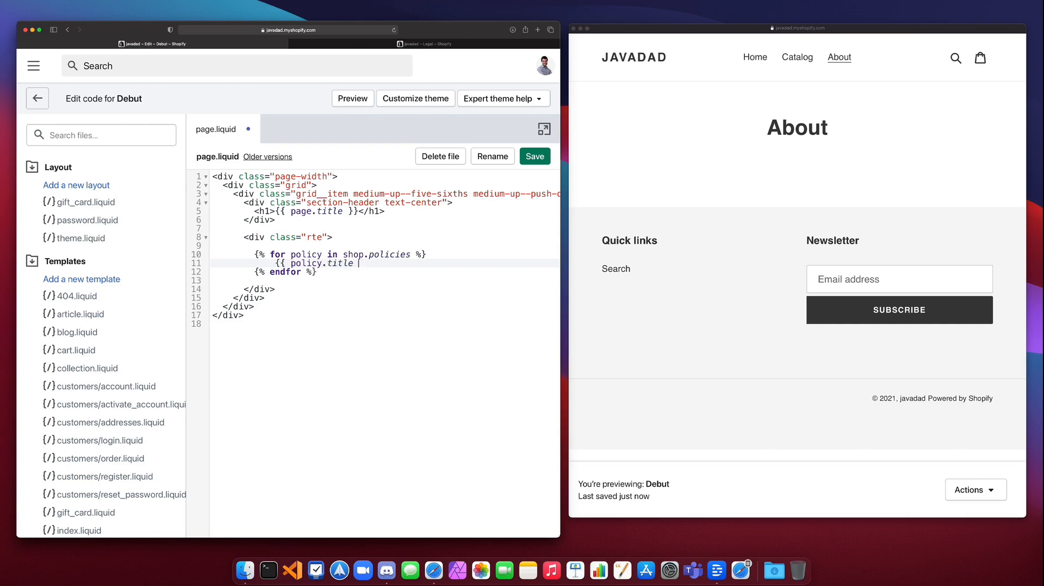
text(}})
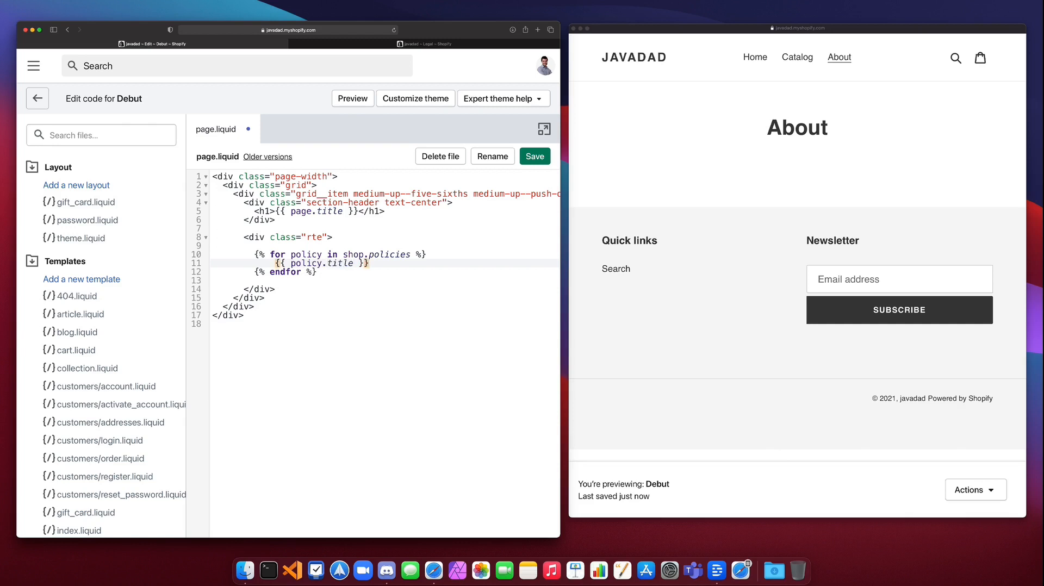
Save the policy loop, then add an {% else %} branch reading 'There are no policies on this store.'
click(535, 157)
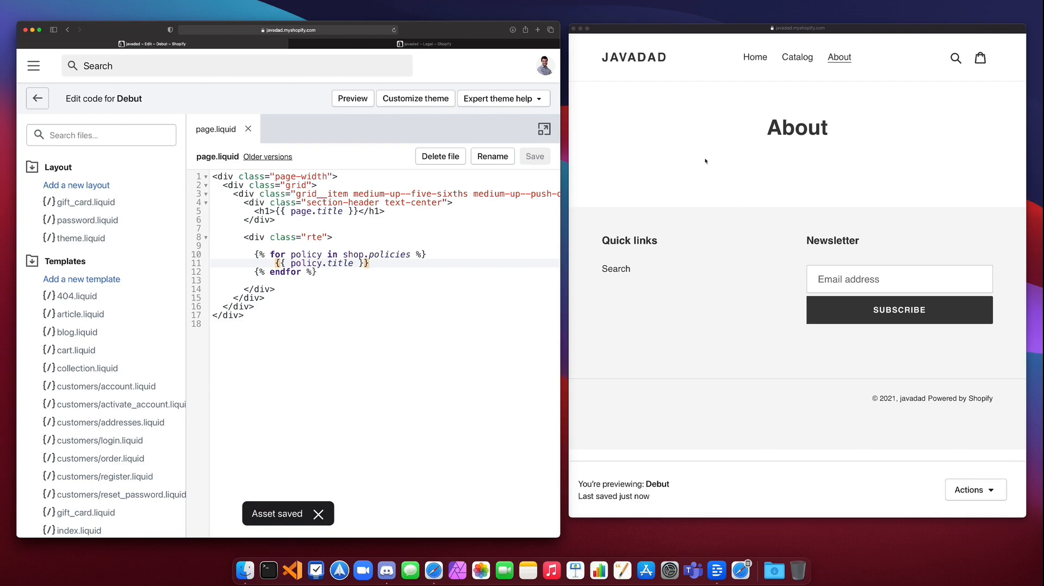
mouse_move(684, 180)
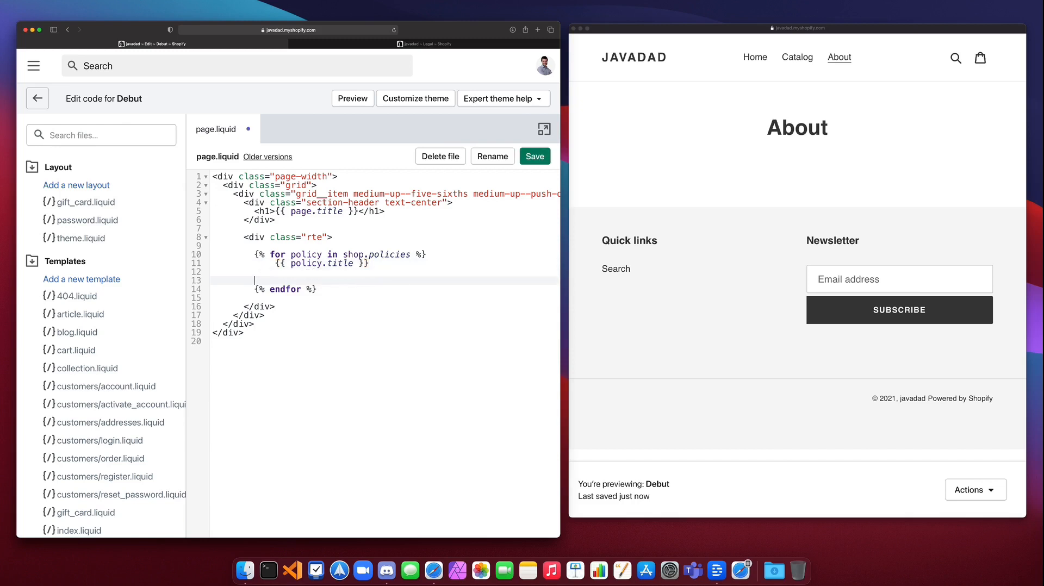
text({%)
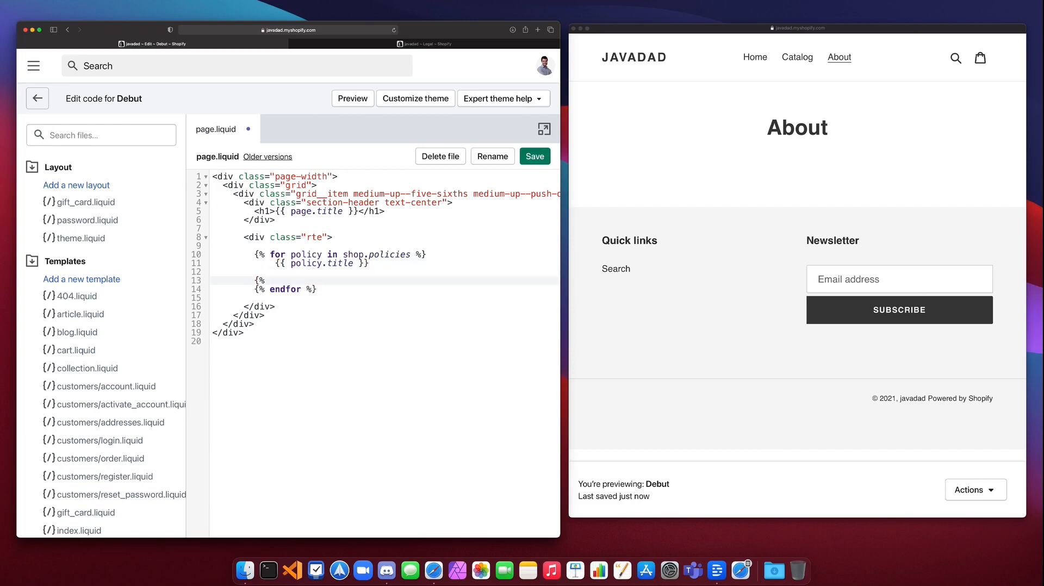
text(else %)
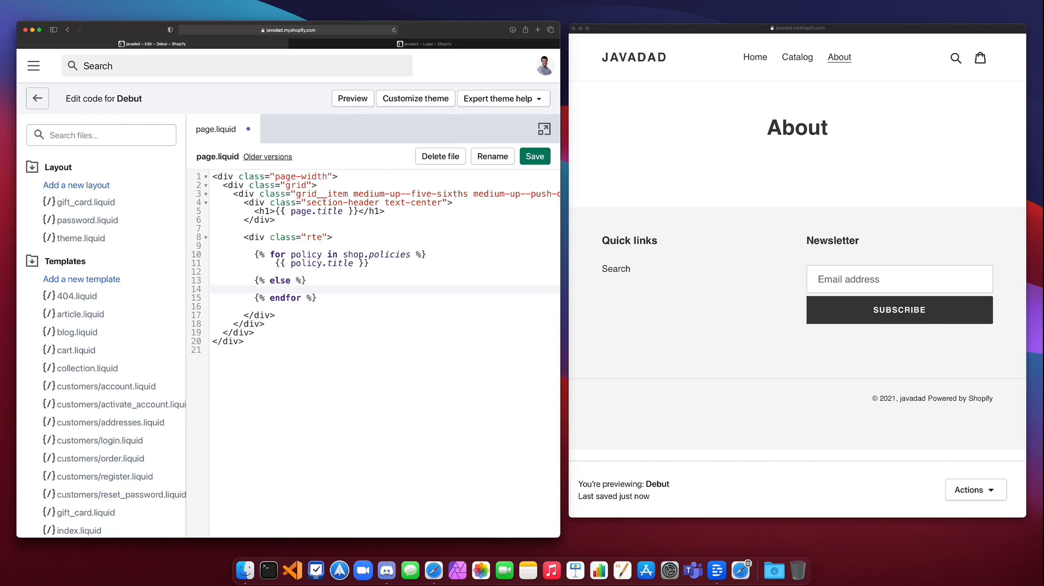
text(There are no policies on)
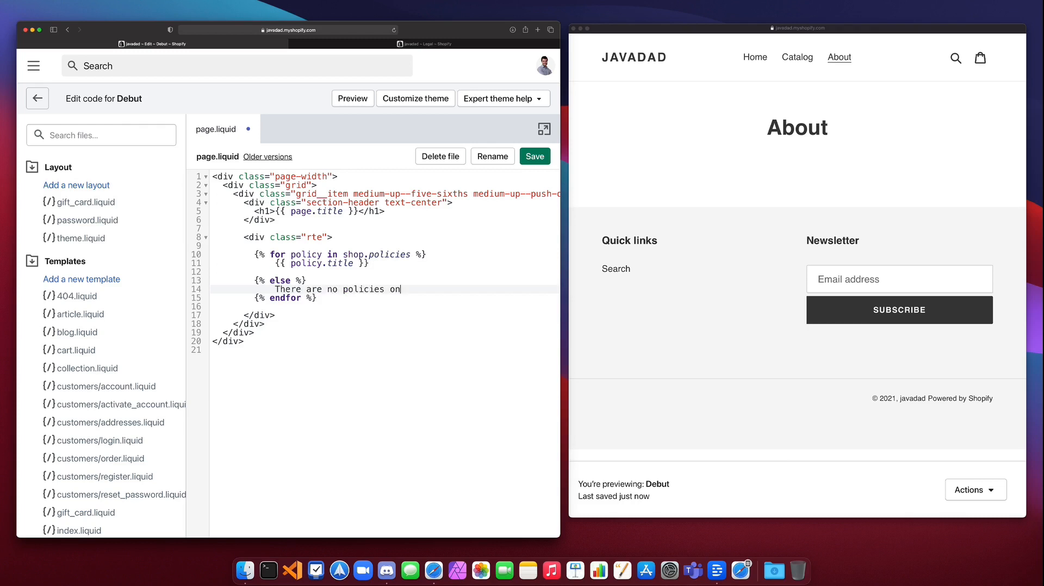
text(this store.)
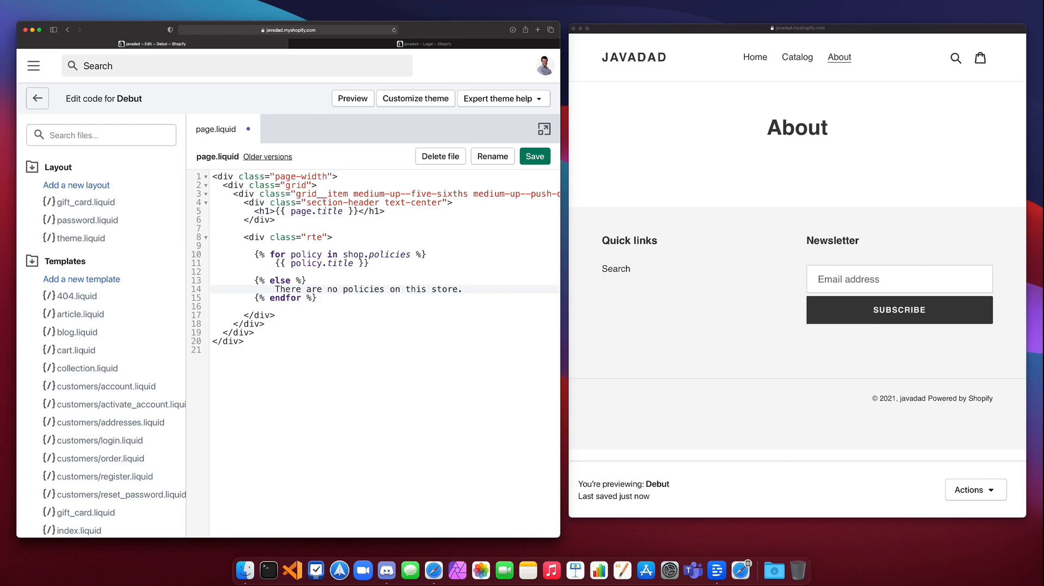
Save the template, then set the refund policy to 'You can not return any items.' and save
click(535, 157)
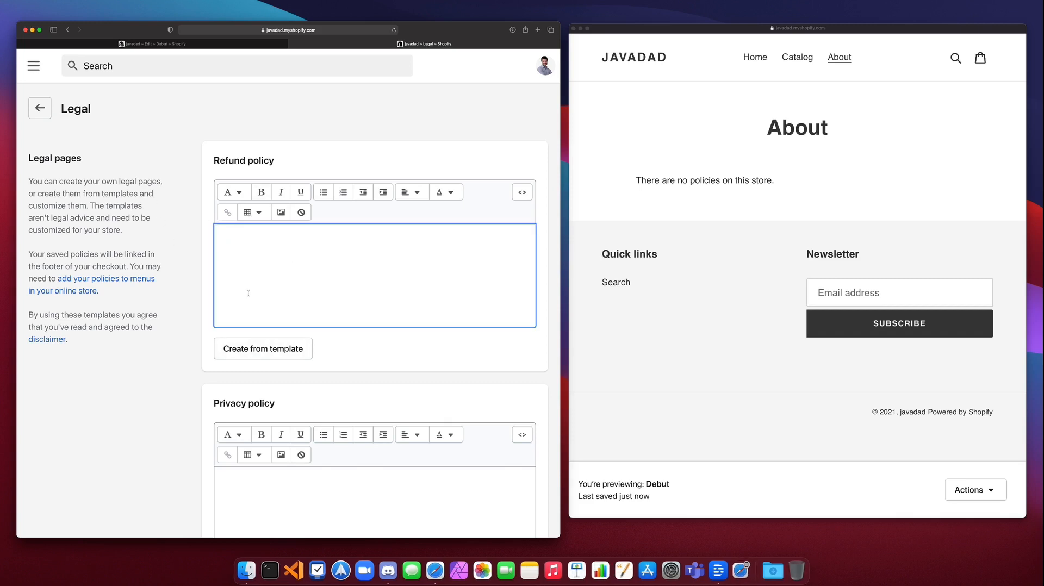
text(You can not return any)
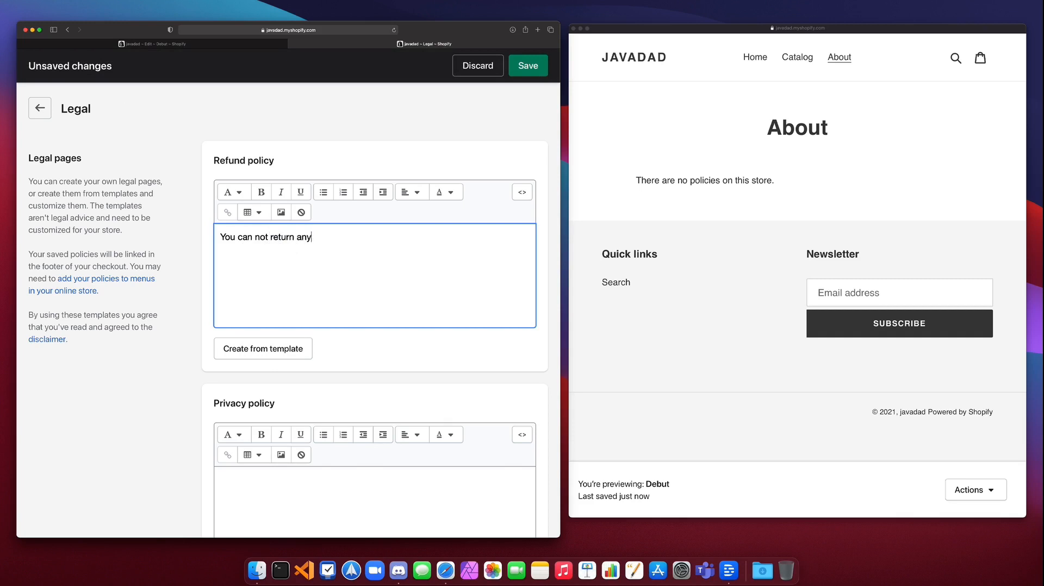
text(items.)
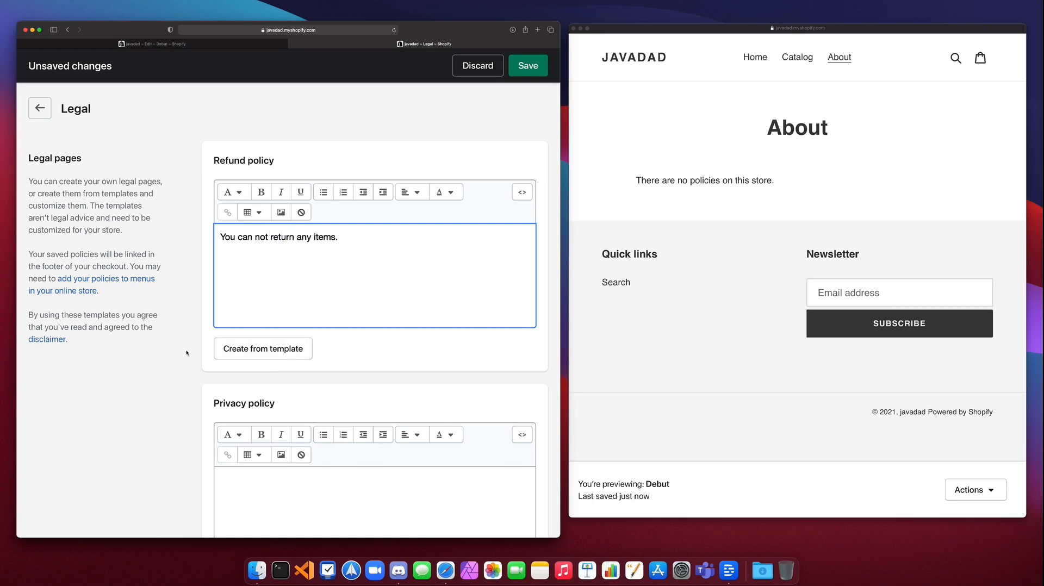
key(cmd+s)
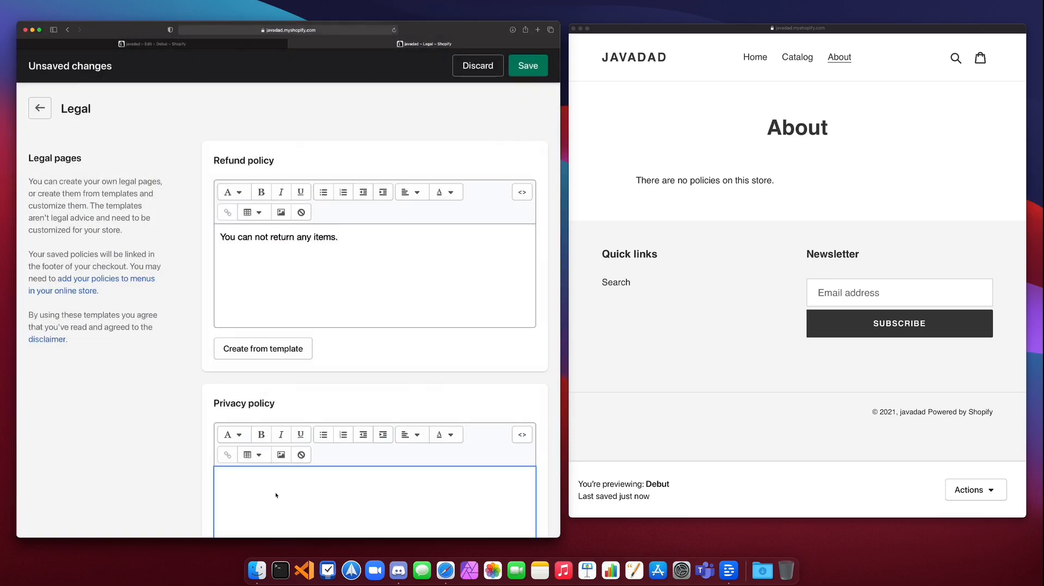
Set the privacy policy to 'Your data is sort of private!' and save the legal settings
text(Your data is)
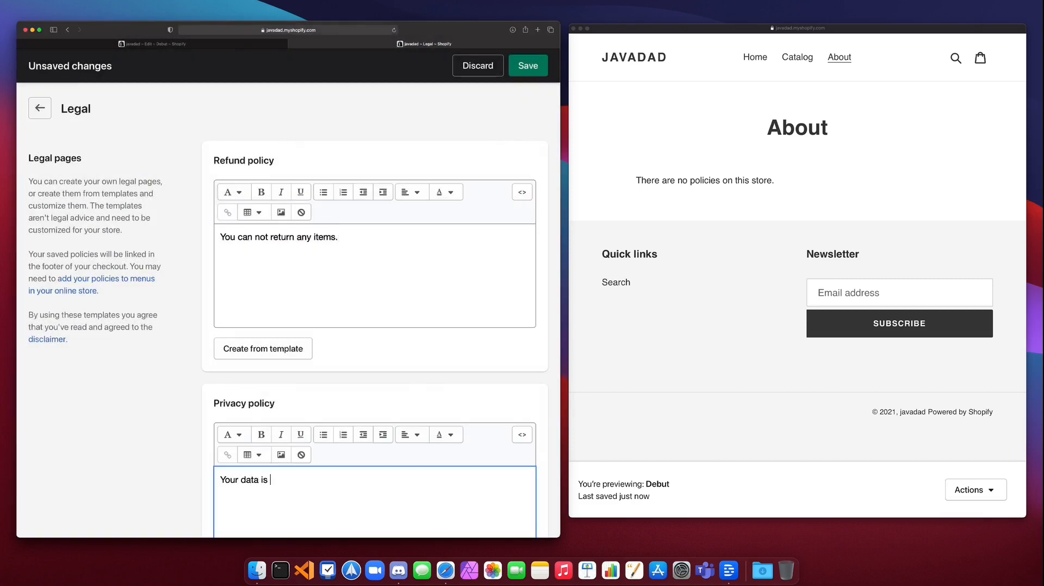
text(sort of private)
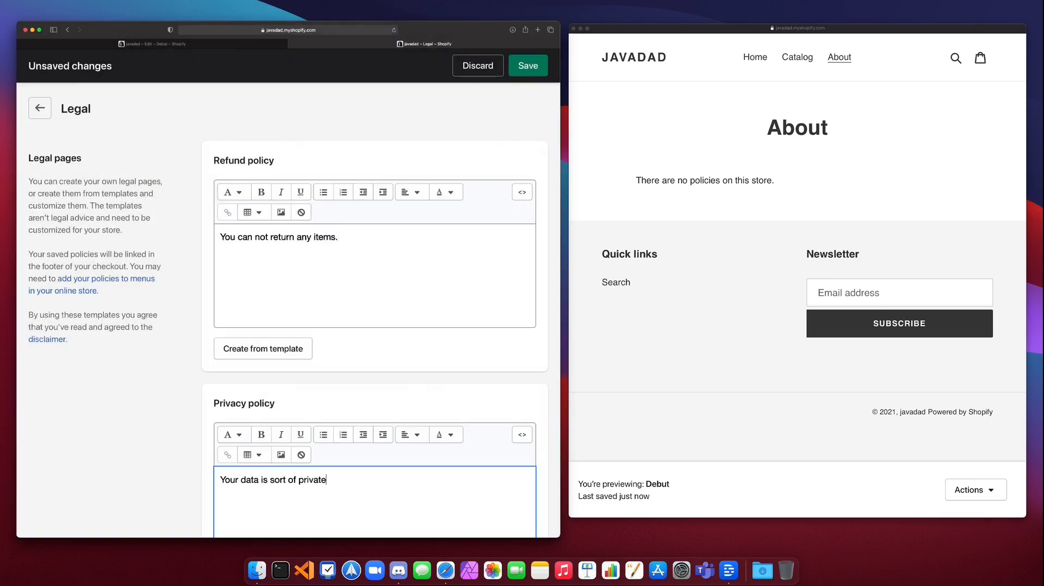
text(!)
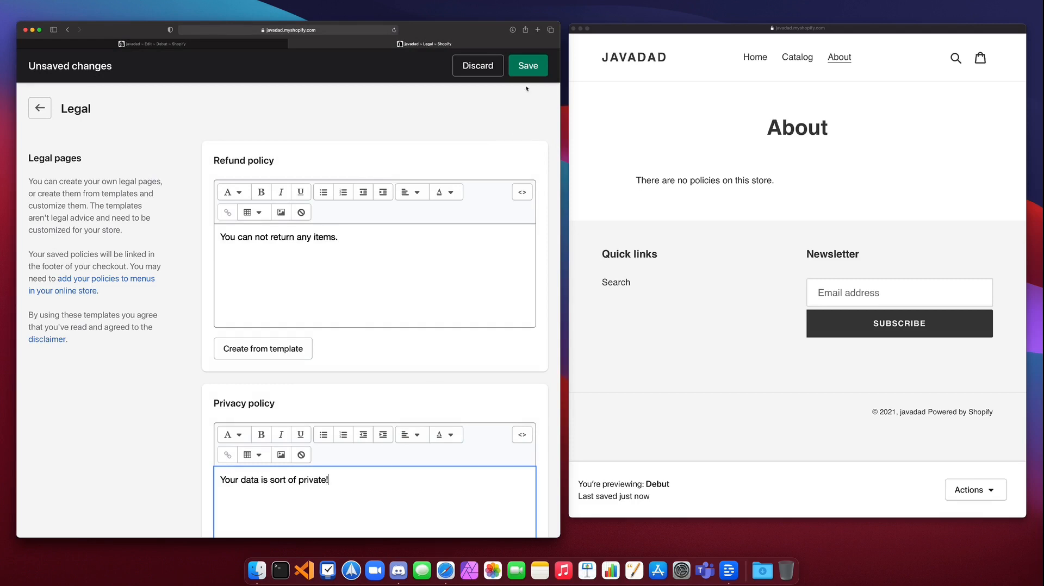
click(529, 65)
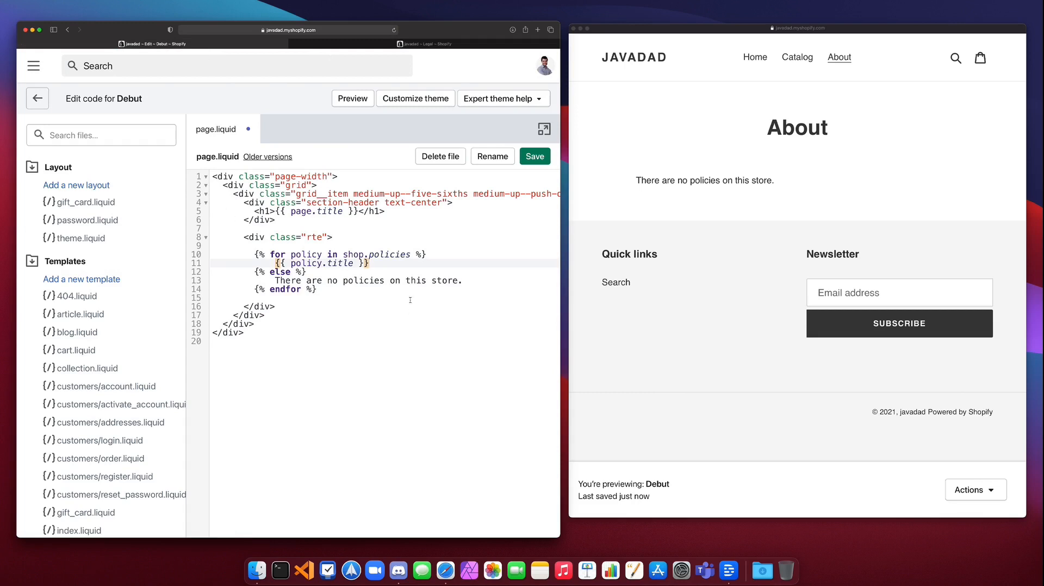
Save page.liquid so the About page lists Refund policy and Privacy policy
click(535, 157)
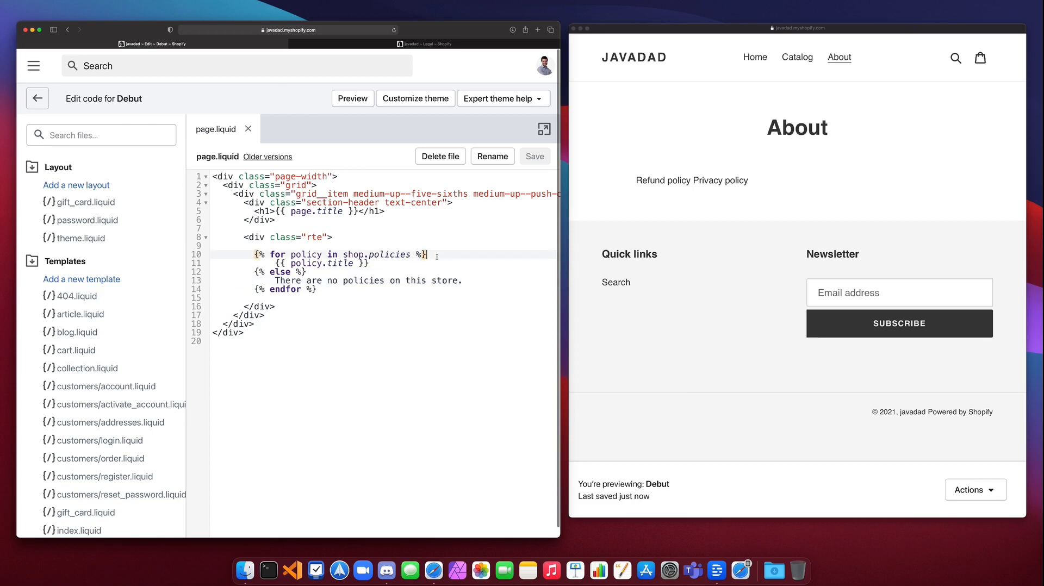
Add {% if policy.title == 'Refund policy' %} with a break above the title output and save
key(Enter)
text({%)
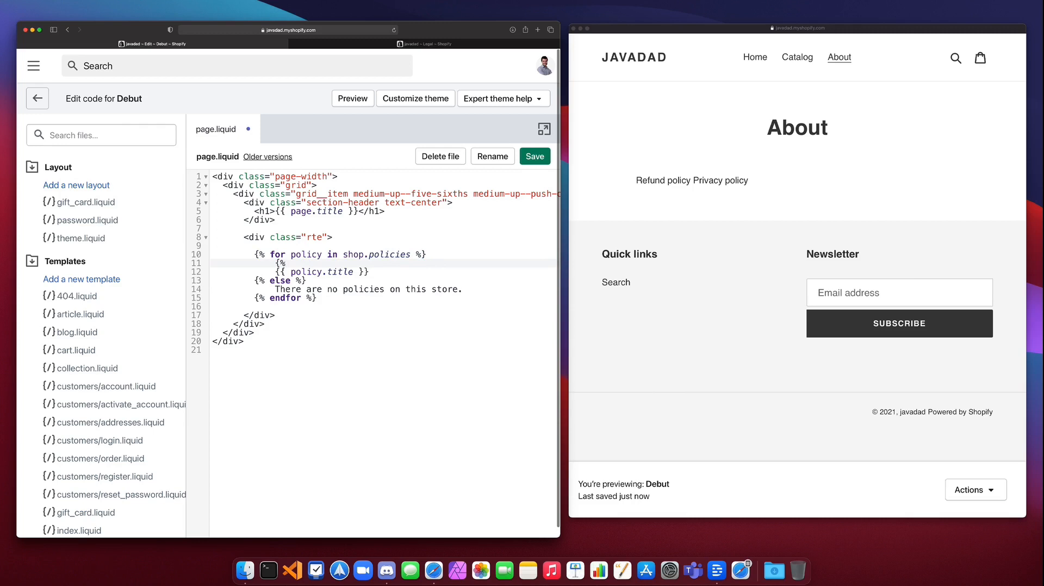
text(if p)
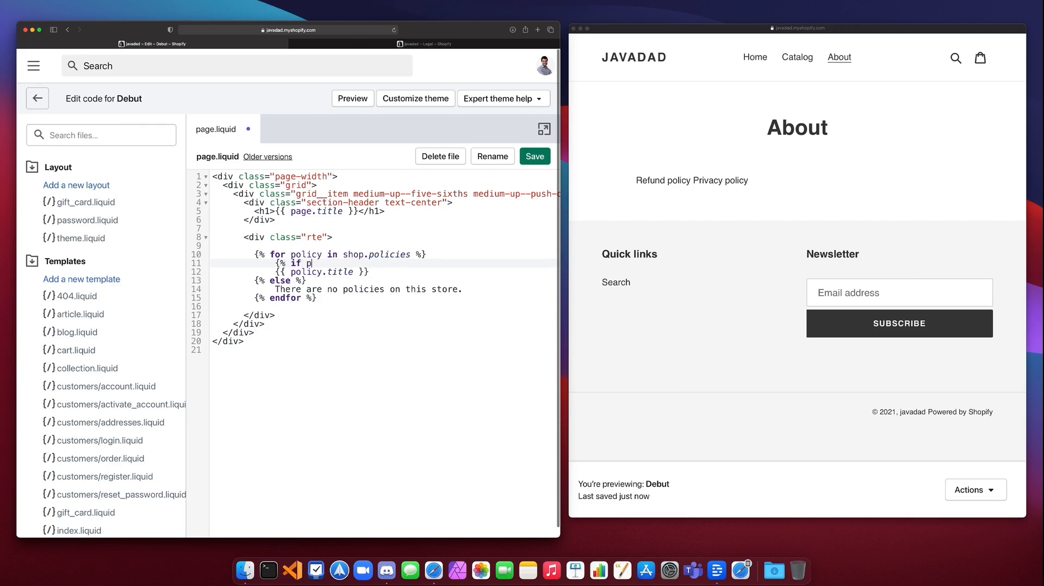
text(olicy.title)
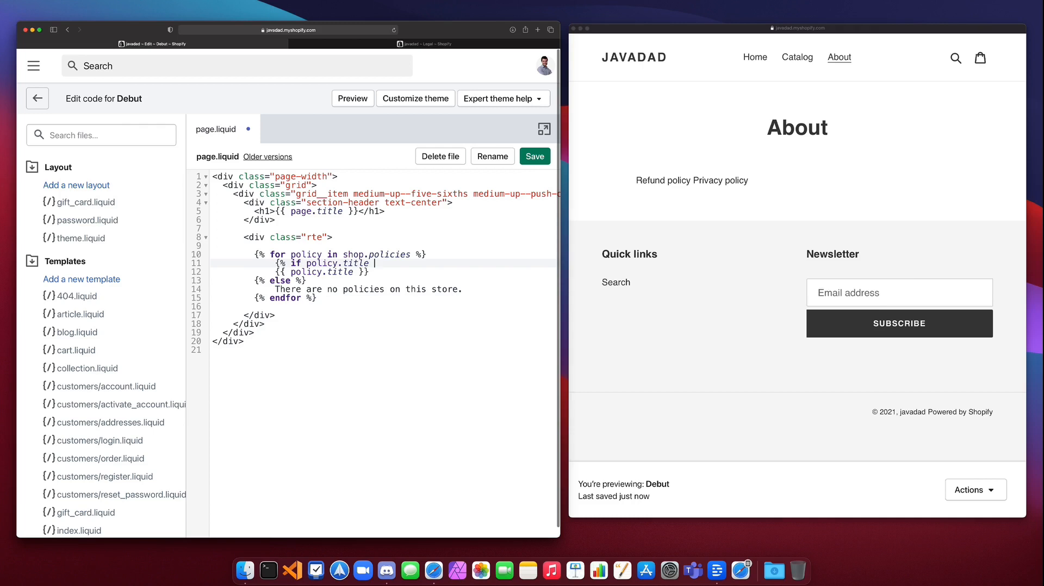
text(==)
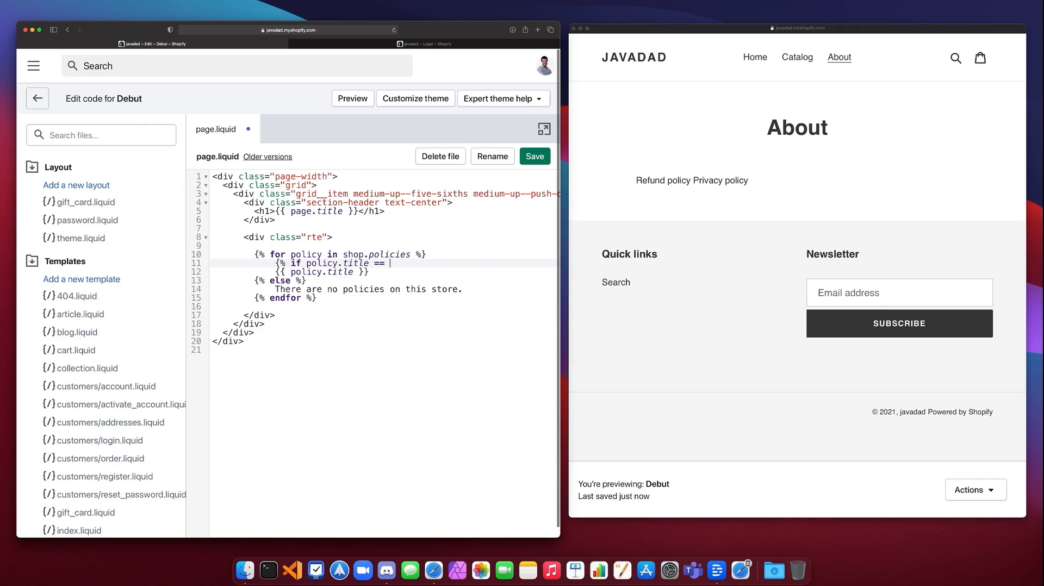
text(')
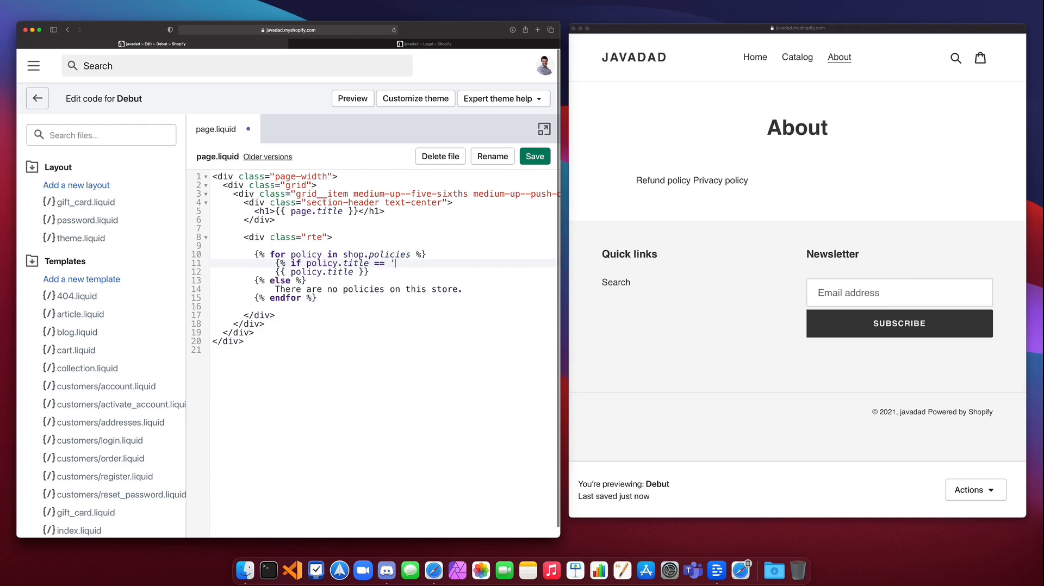
text(Refund po)
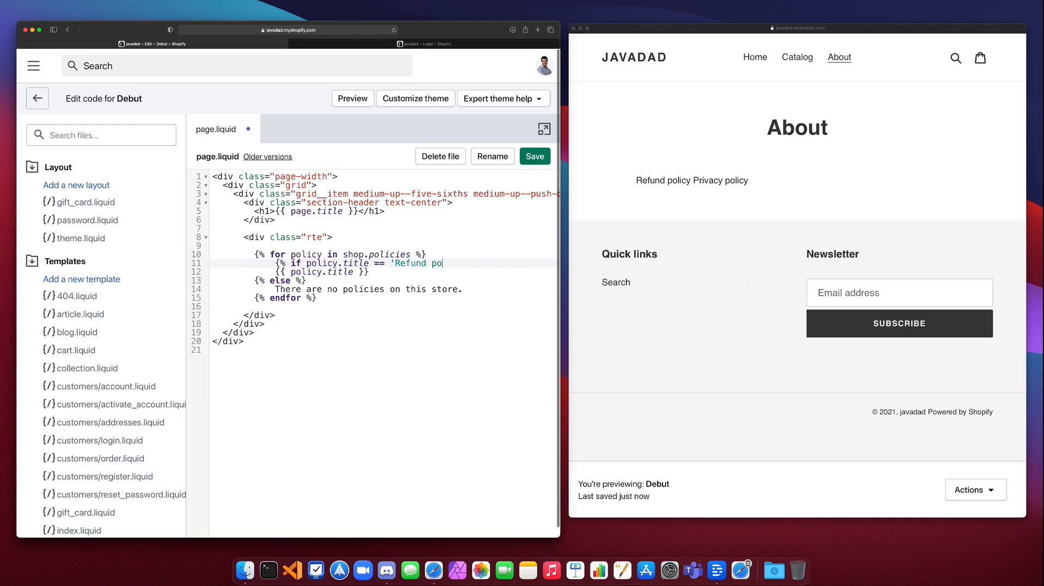
text(licy')
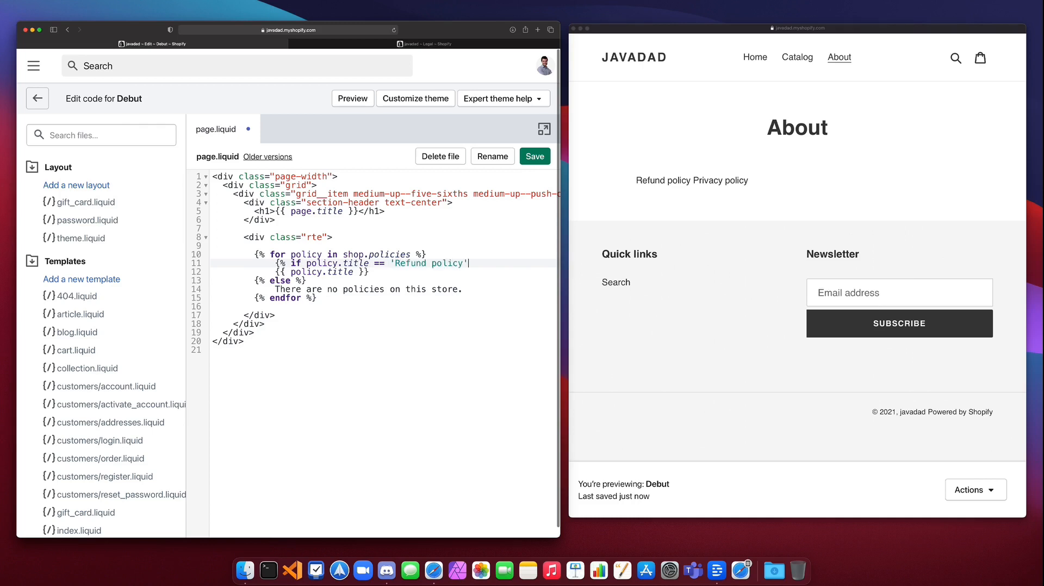
text(%})
text({% break %})
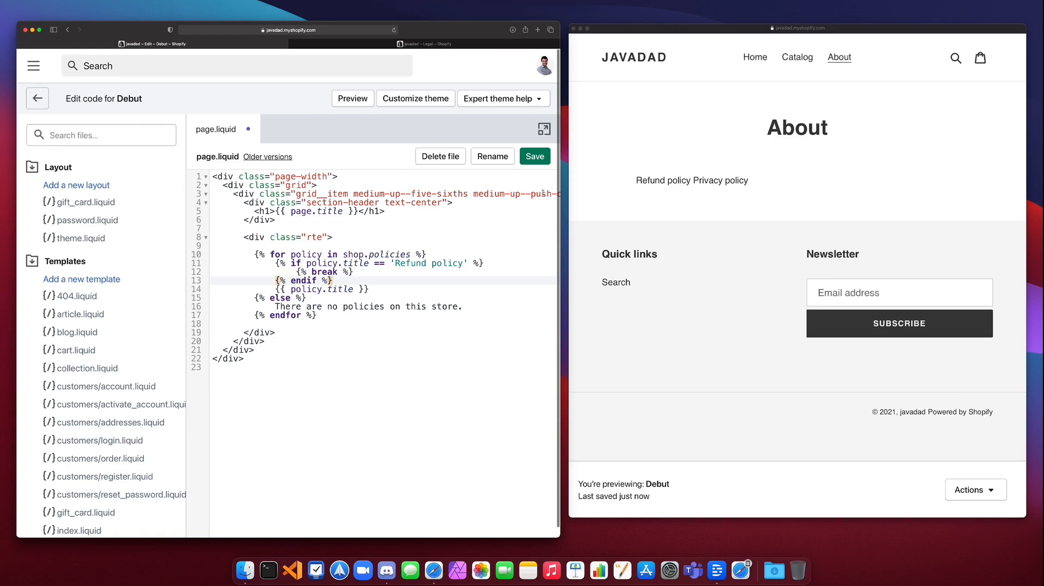
click(535, 157)
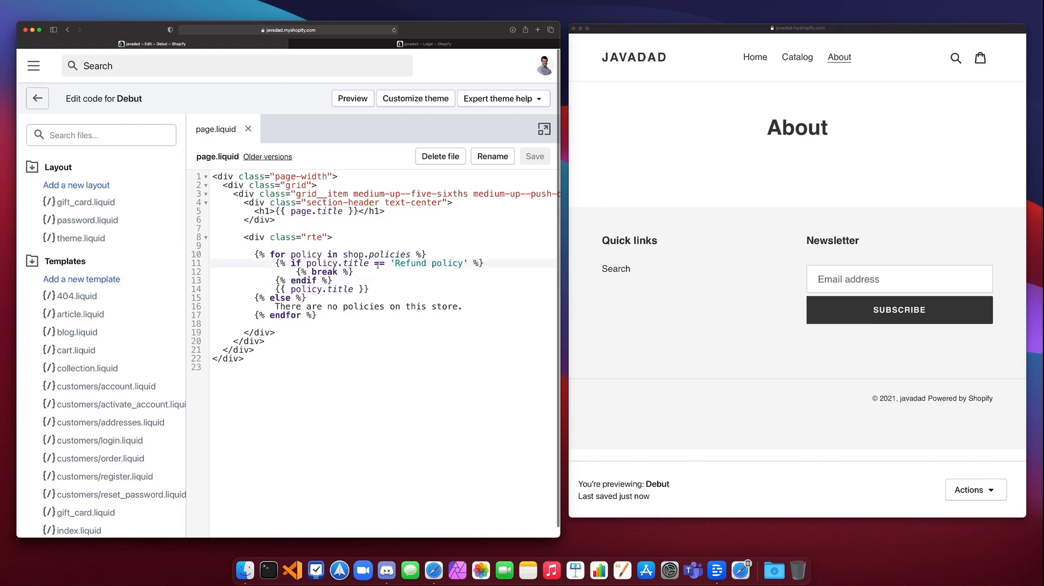
Move the Refund policy break check below {{ policy.title }}, save, and select the block for removal
double_click(324, 271)
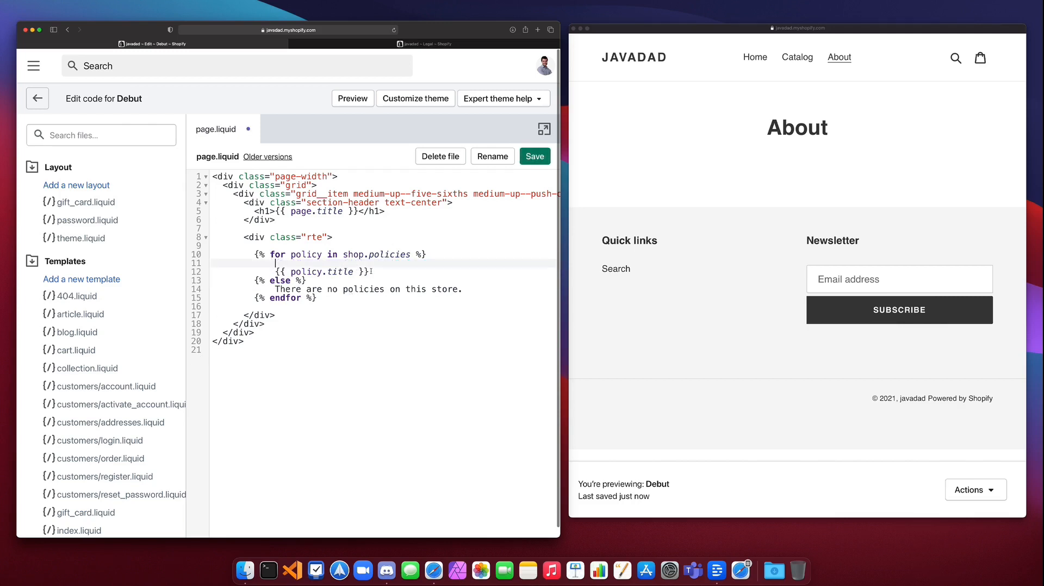
text({% if policy.title == 'Refund policy' %})
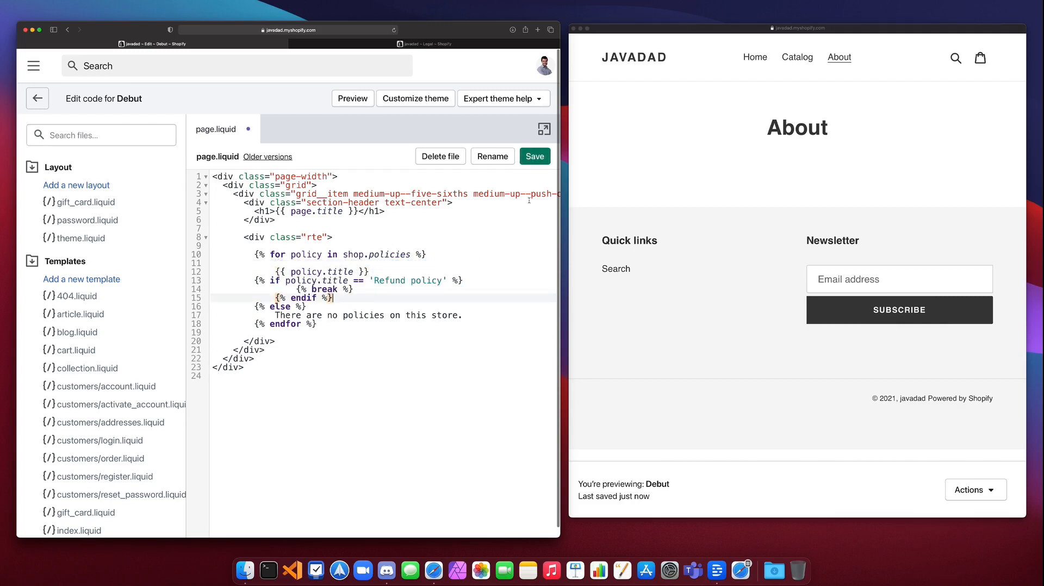
click(535, 157)
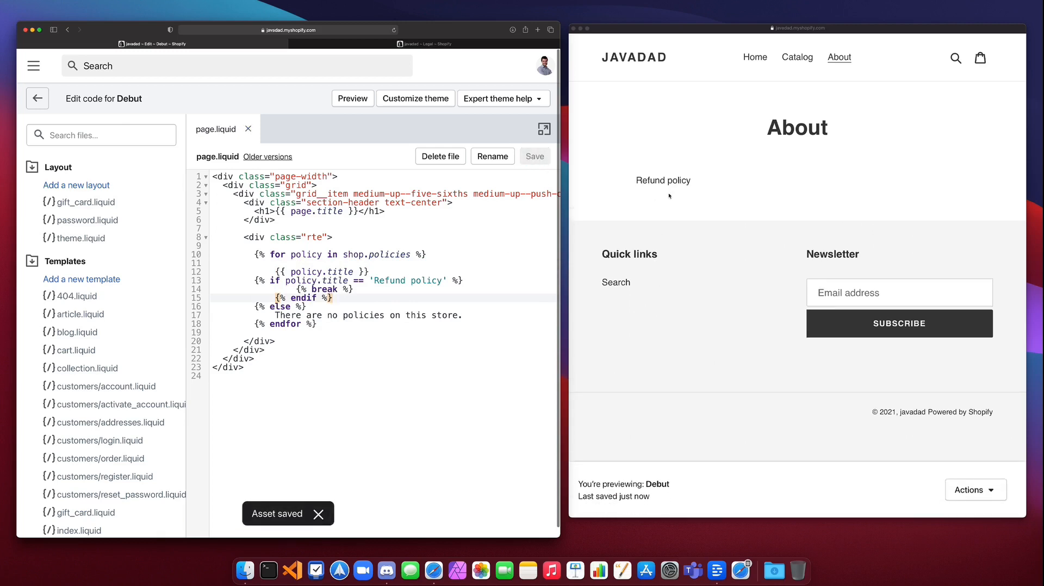
mouse_move(474, 201)
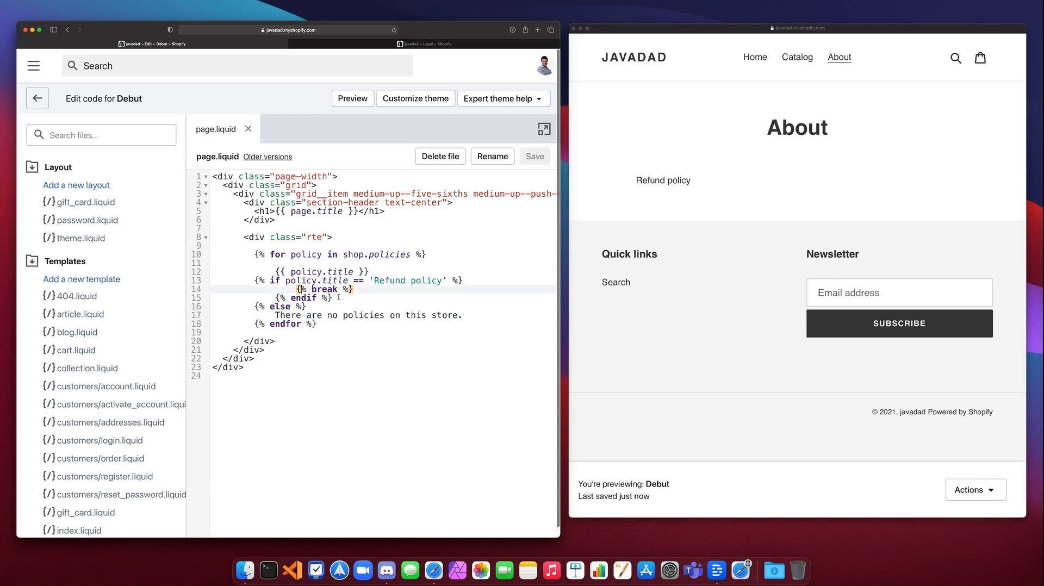
drag(254, 279, 333, 297)
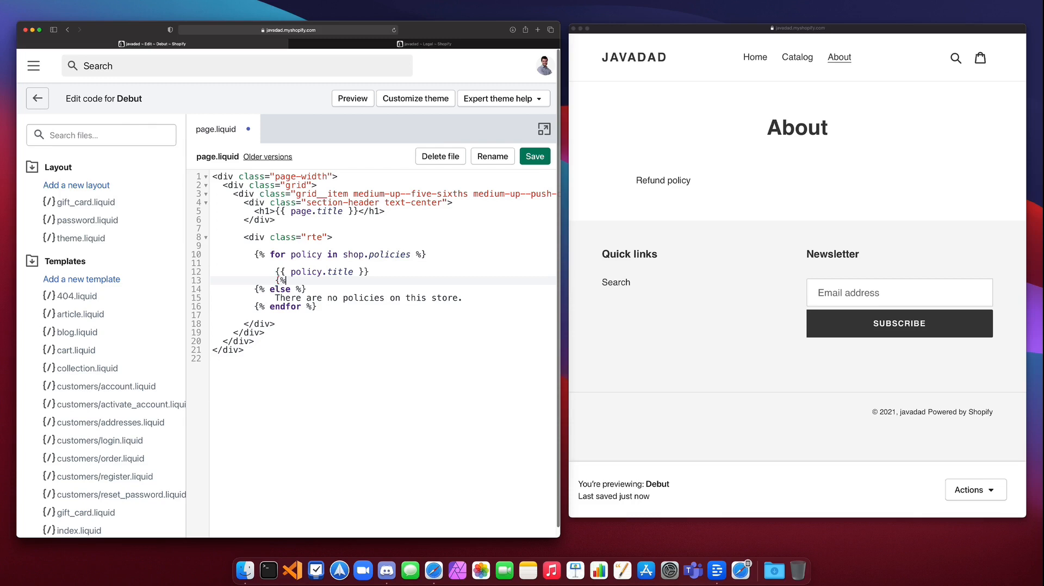
Replace break with {% continue %} in the Refund policy check before the title output and save
text({% continue %)
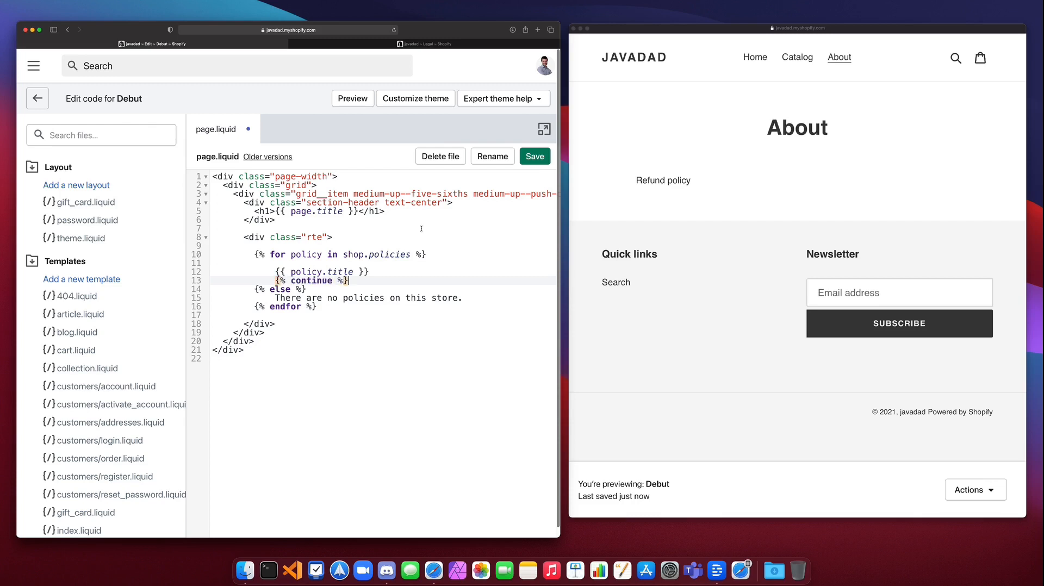
click(535, 156)
text({% if policy.title == 'Refund policy' %)
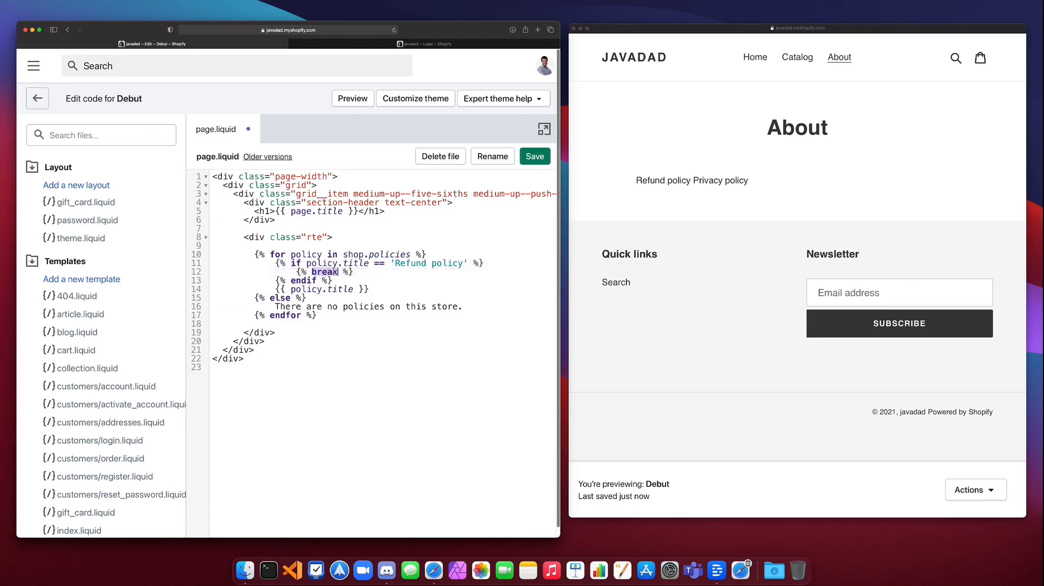
text(continue)
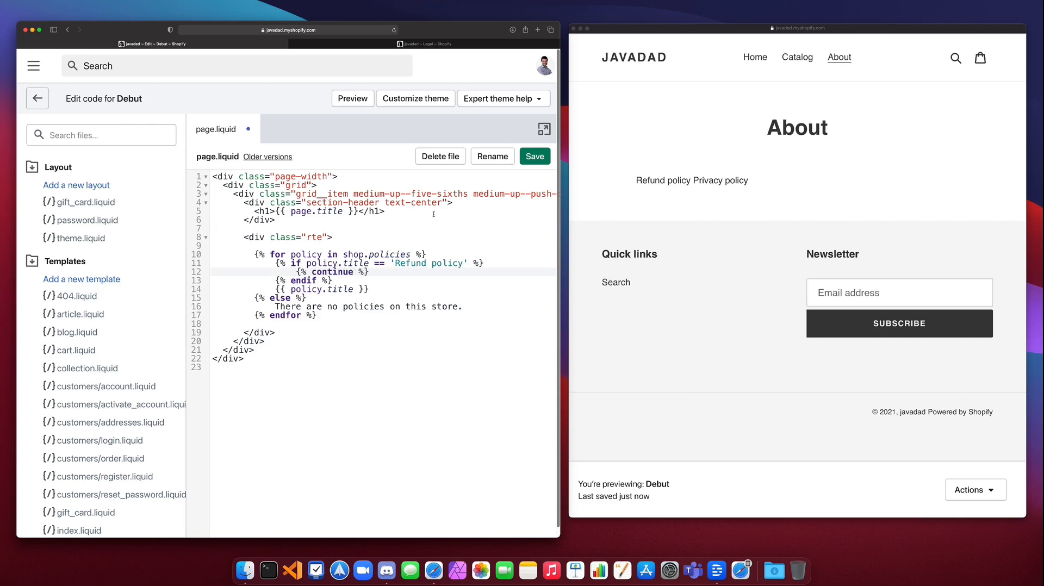
click(535, 156)
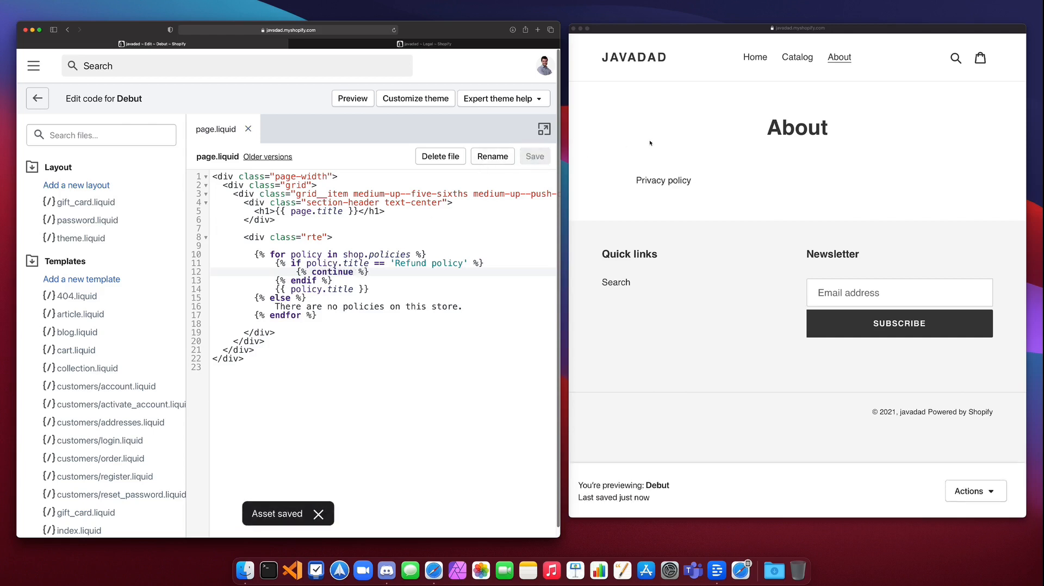
mouse_move(696, 178)
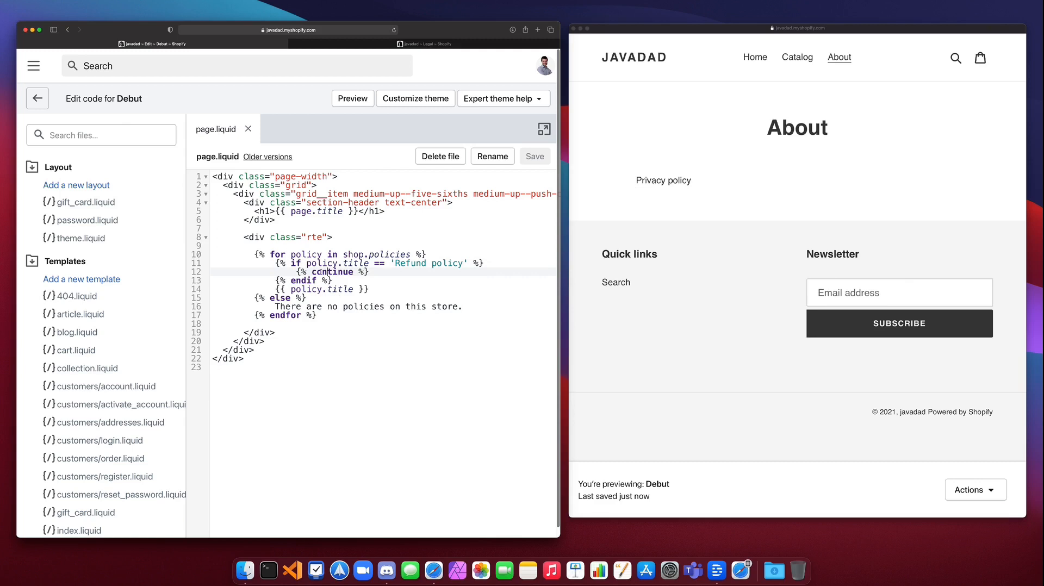
double_click(428, 263)
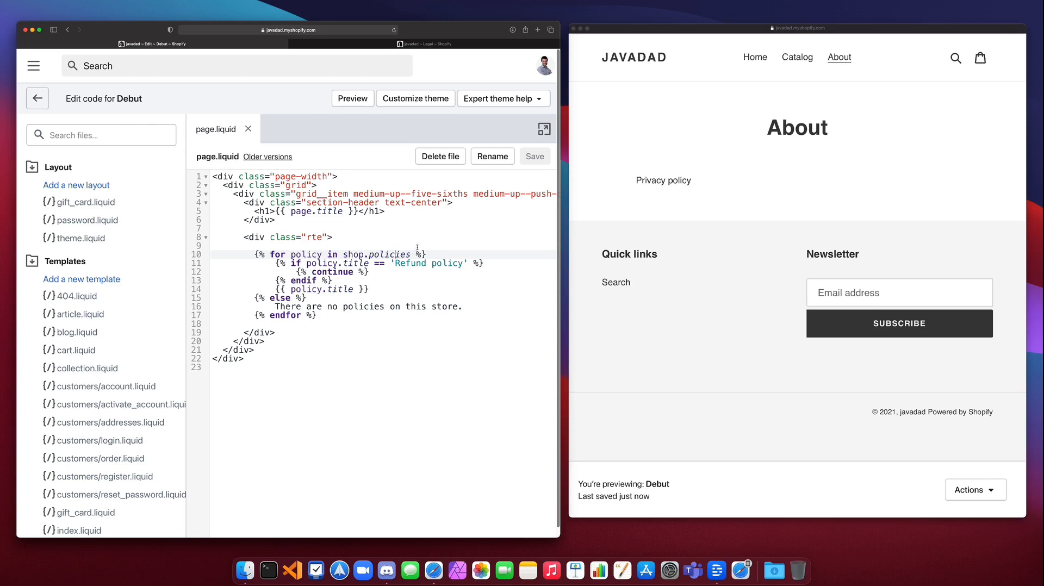
Add limit: 1 to the policies for tag and save
text(|)
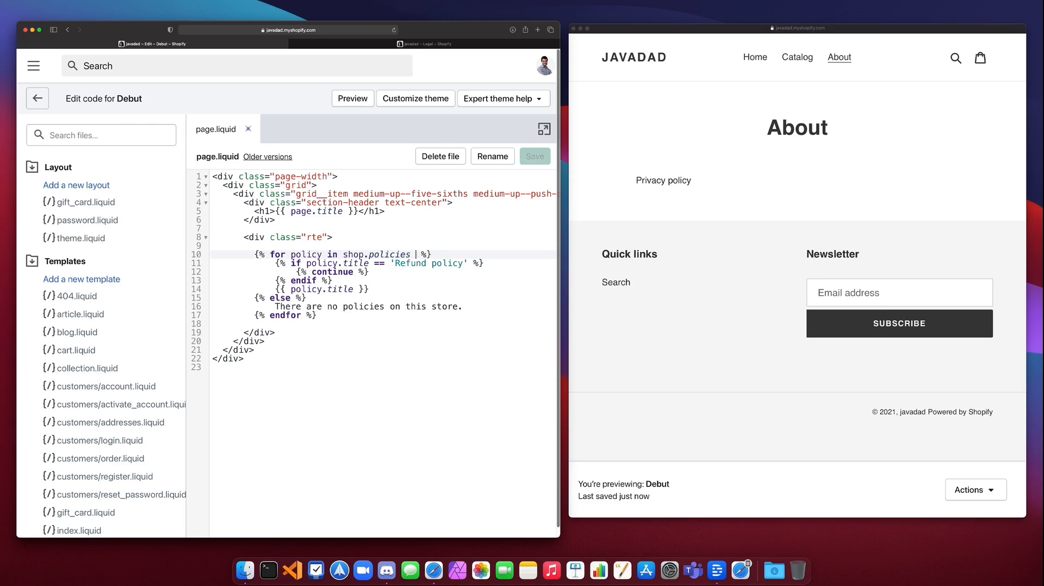
text(limit:)
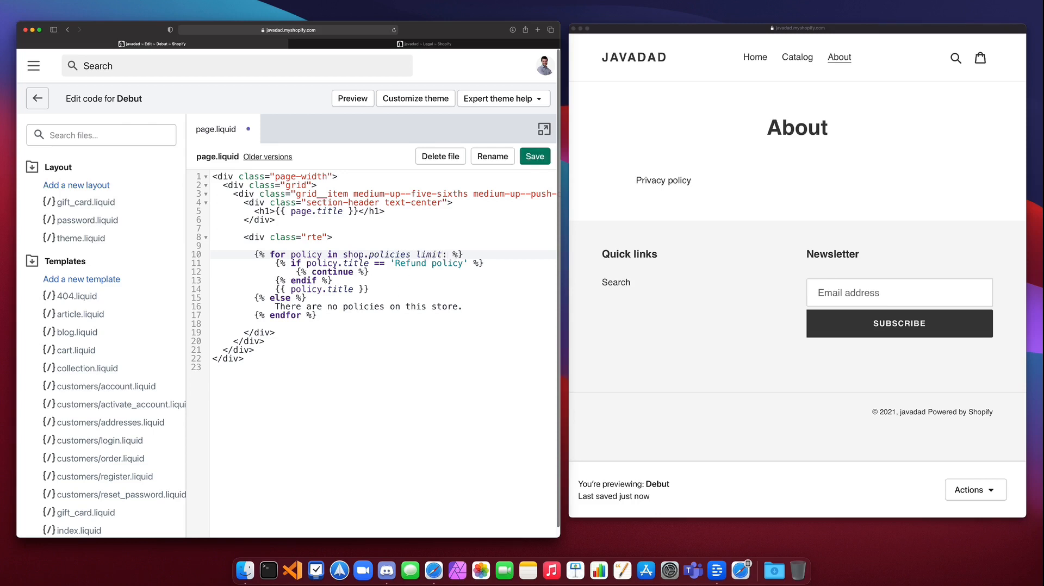
click(452, 255)
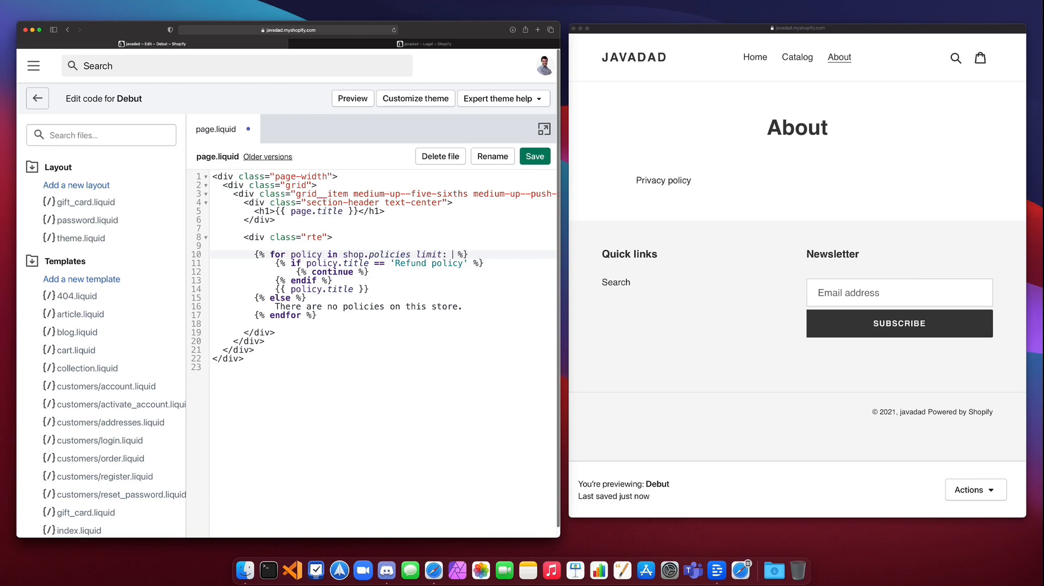
text(1)
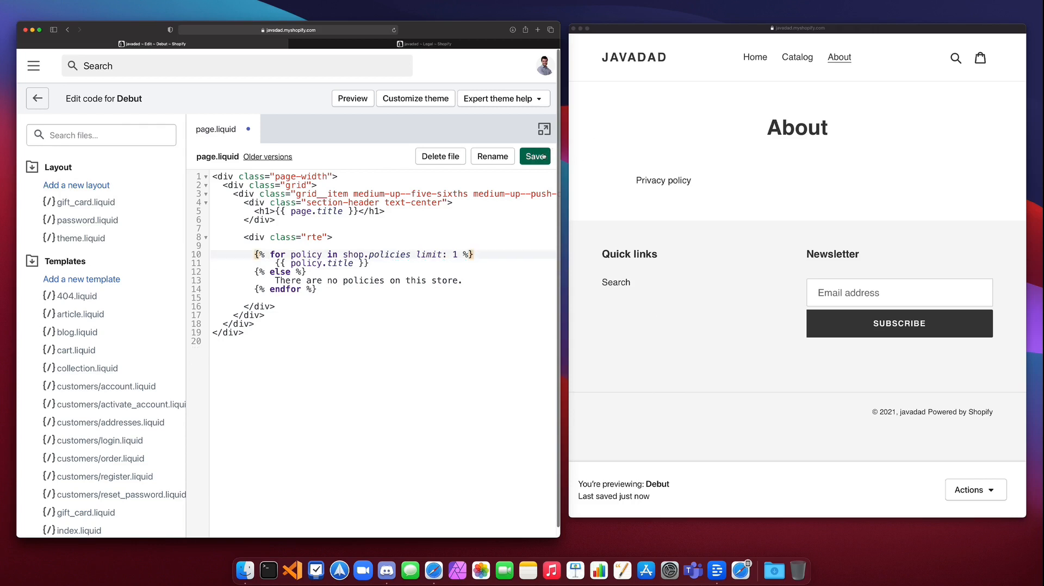
click(535, 156)
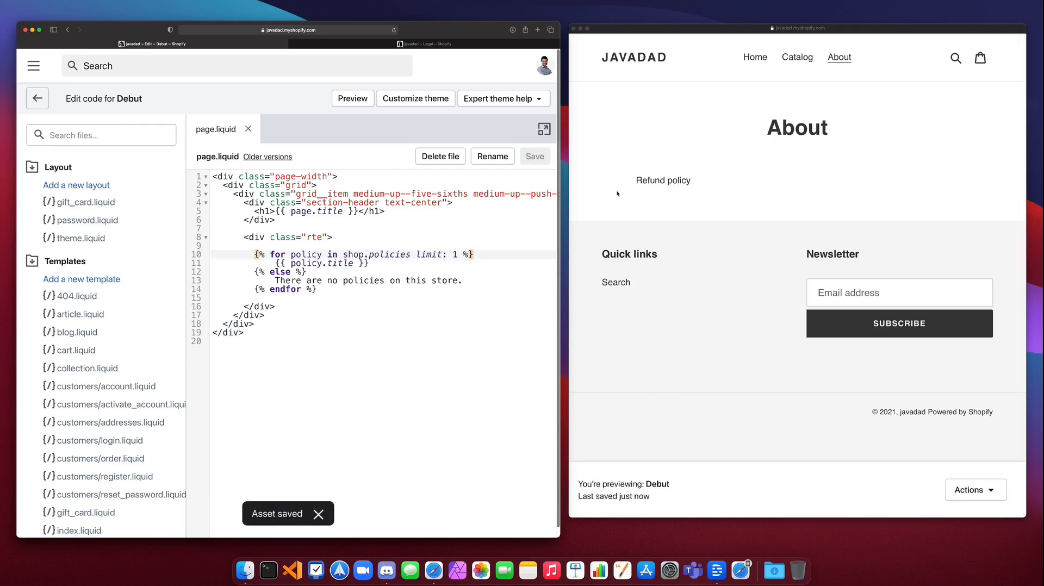
Raise the limit to 2, then start rewriting the parameter name as offset
text(2)
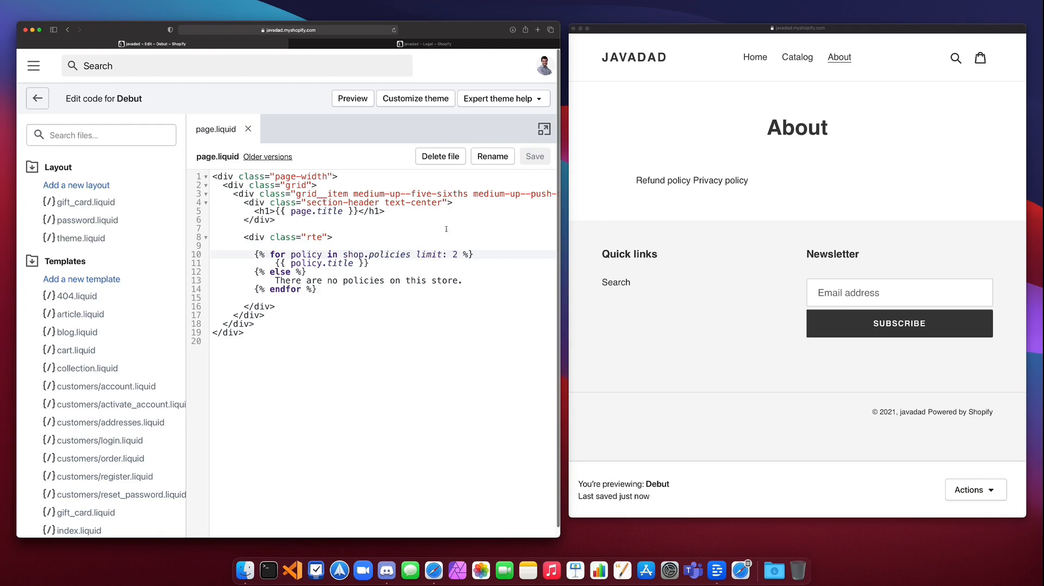
double_click(428, 254)
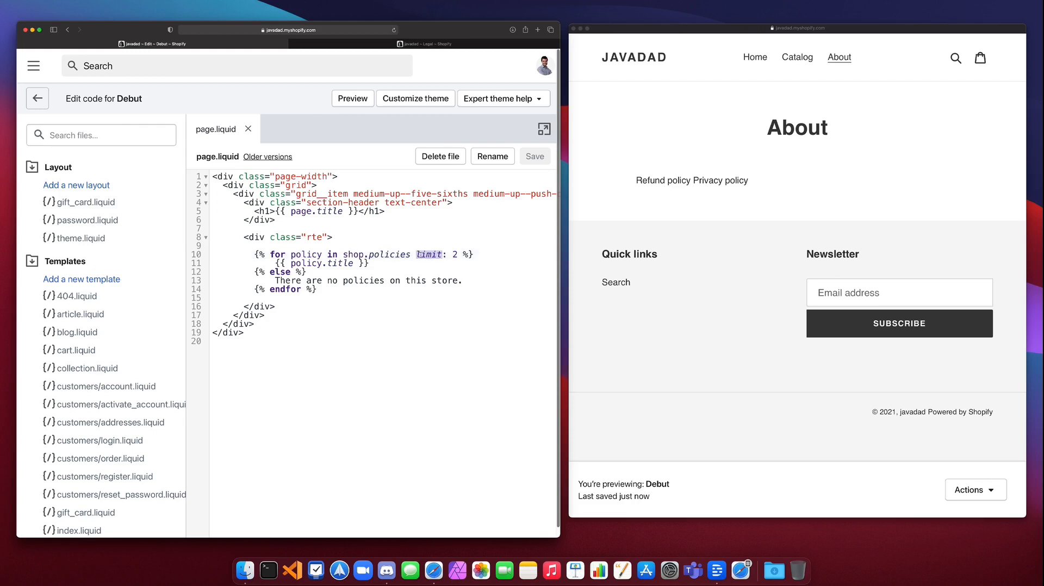
text(offse)
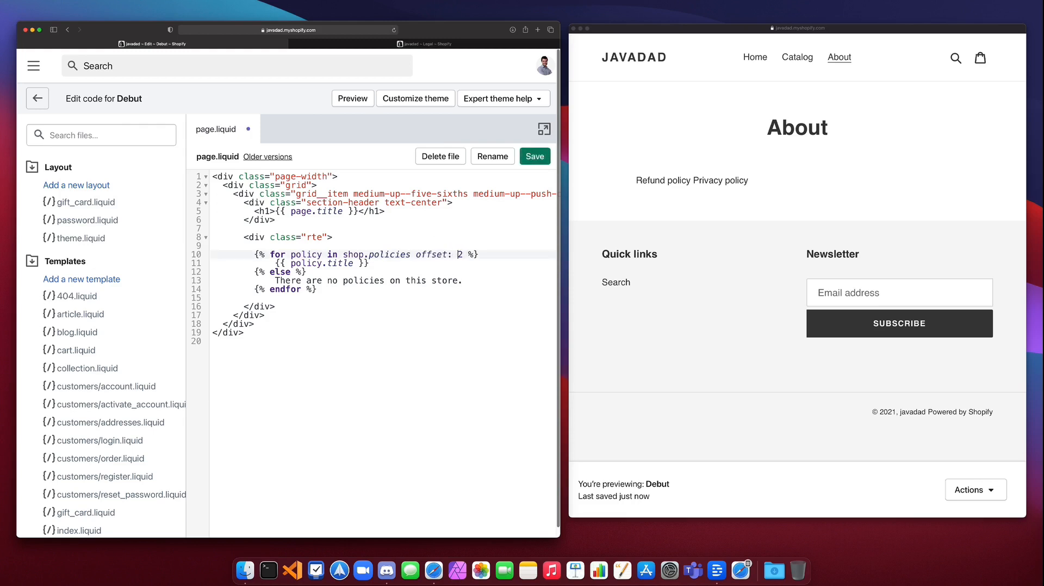
Set the for tag parameter to offset: 1 and save so About shows only Privacy policy
text(1)
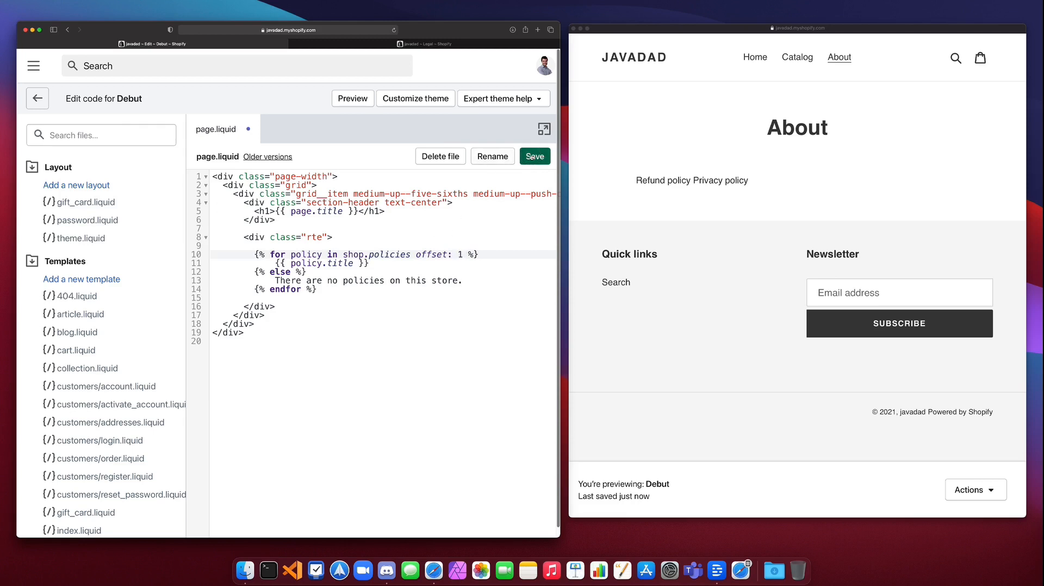
click(535, 156)
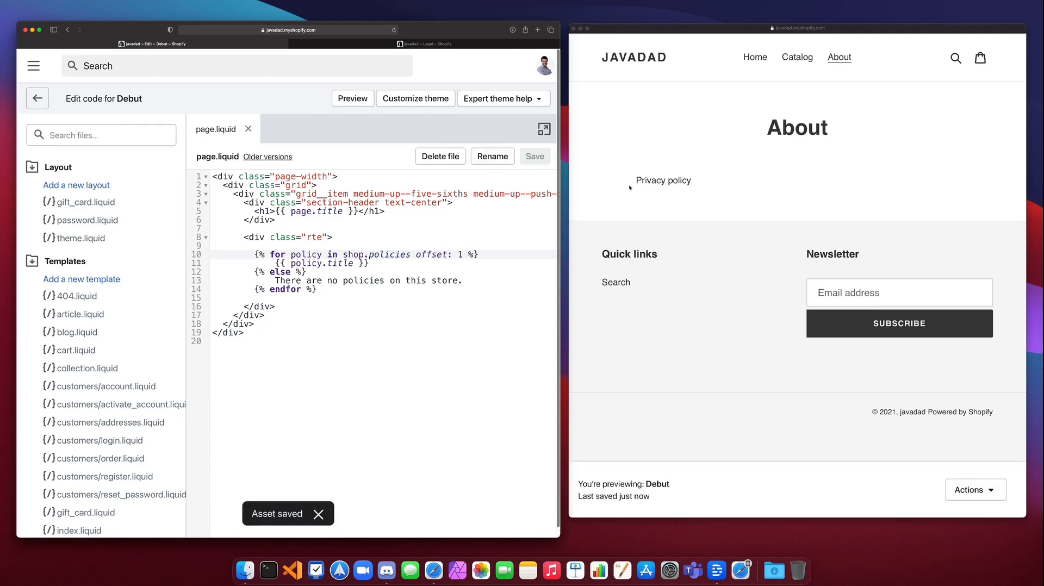
mouse_move(642, 185)
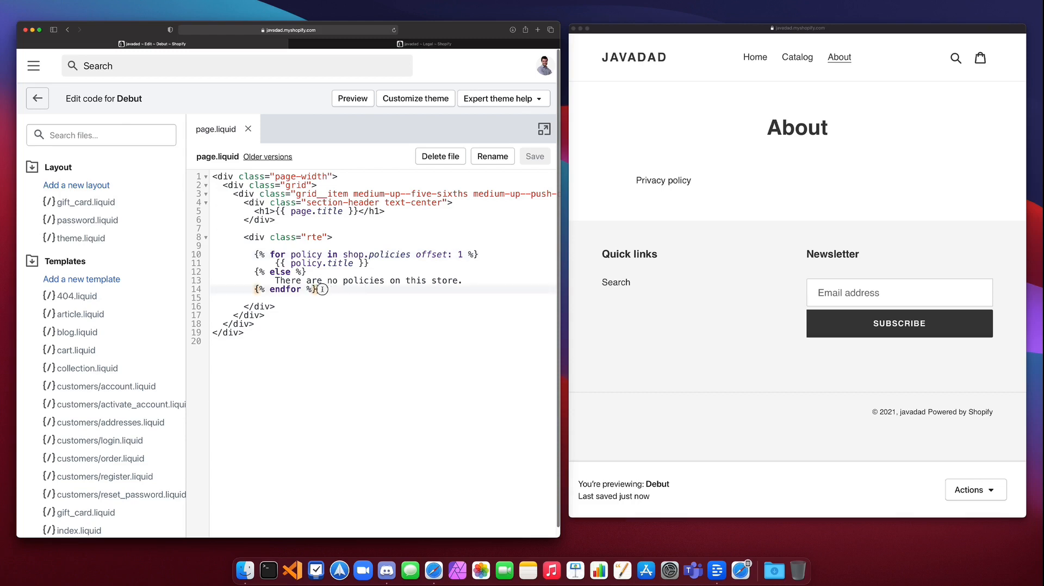
Replace the policies loop with {% for i in (3..5) %}{{ i }}{% endfor %} and save, showing 3 4 5
drag(257, 254, 316, 288)
text({% for)
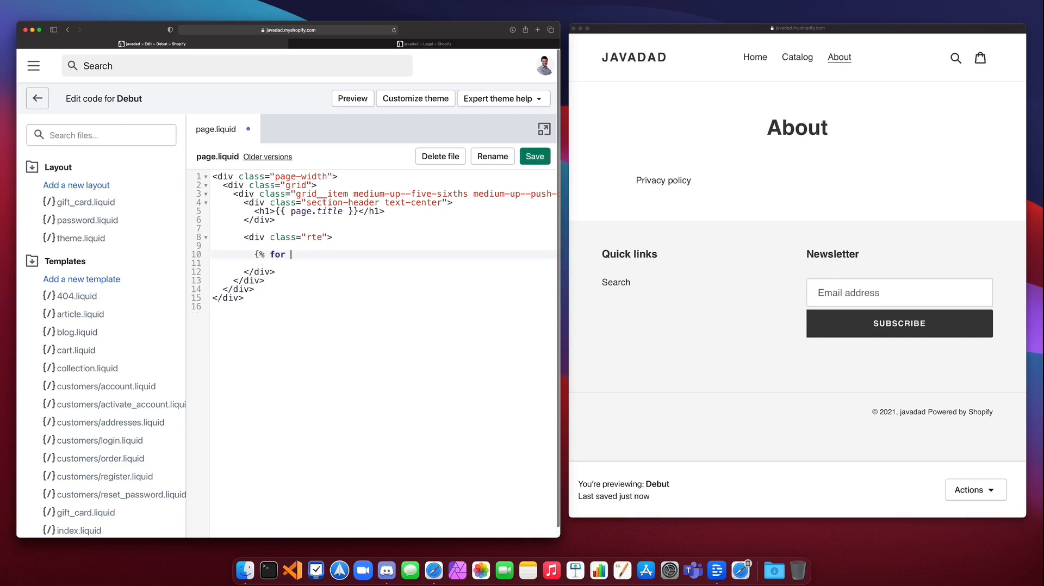
text(i in)
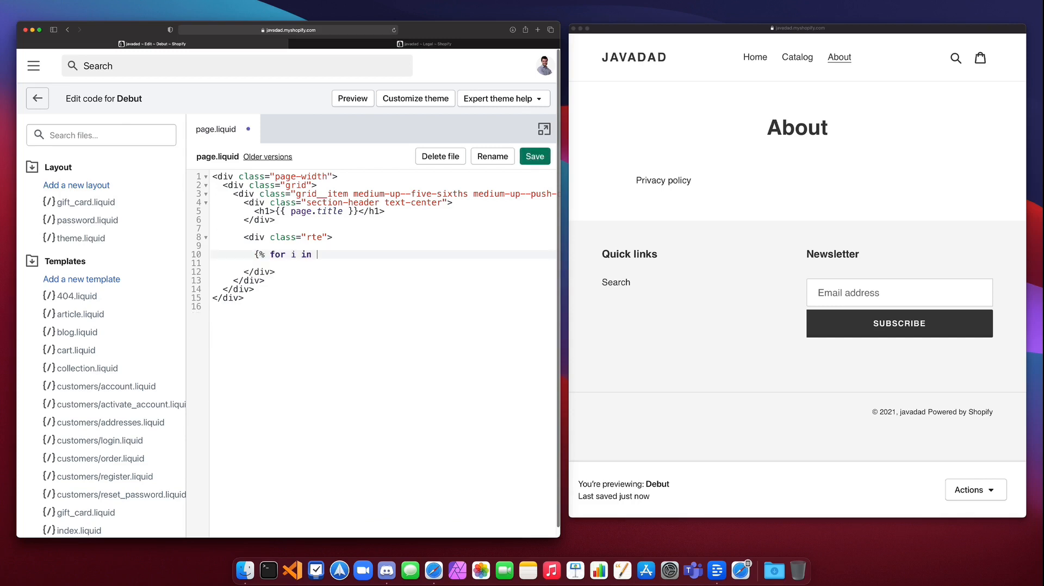
text((3)
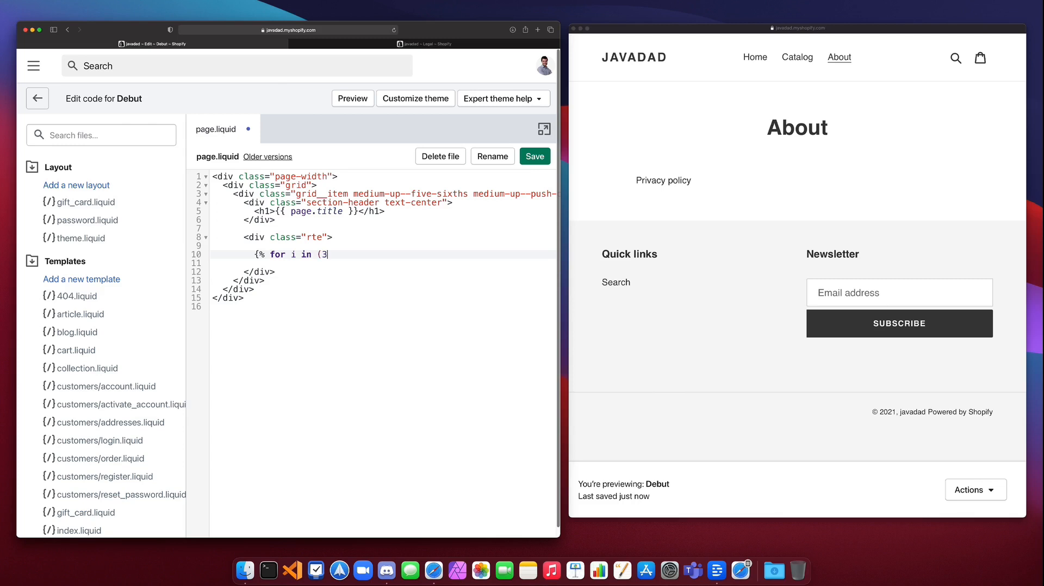
text(..5)
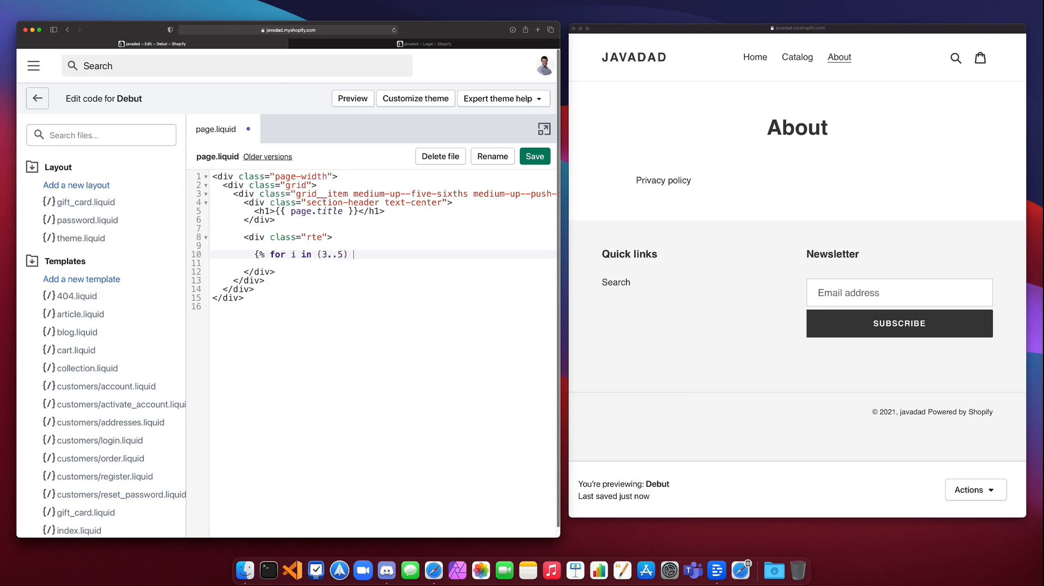
text(%})
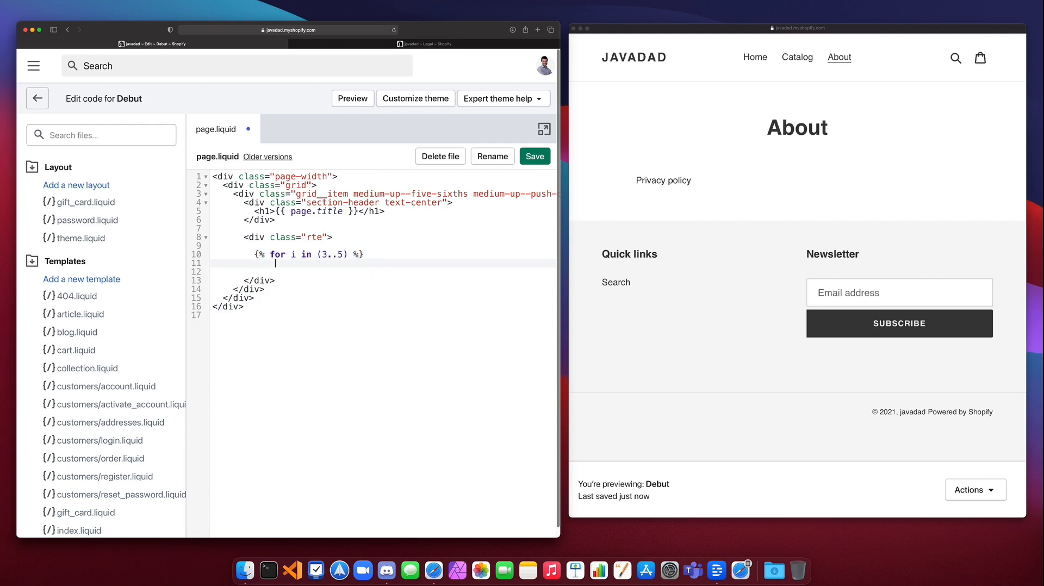
text({{i)
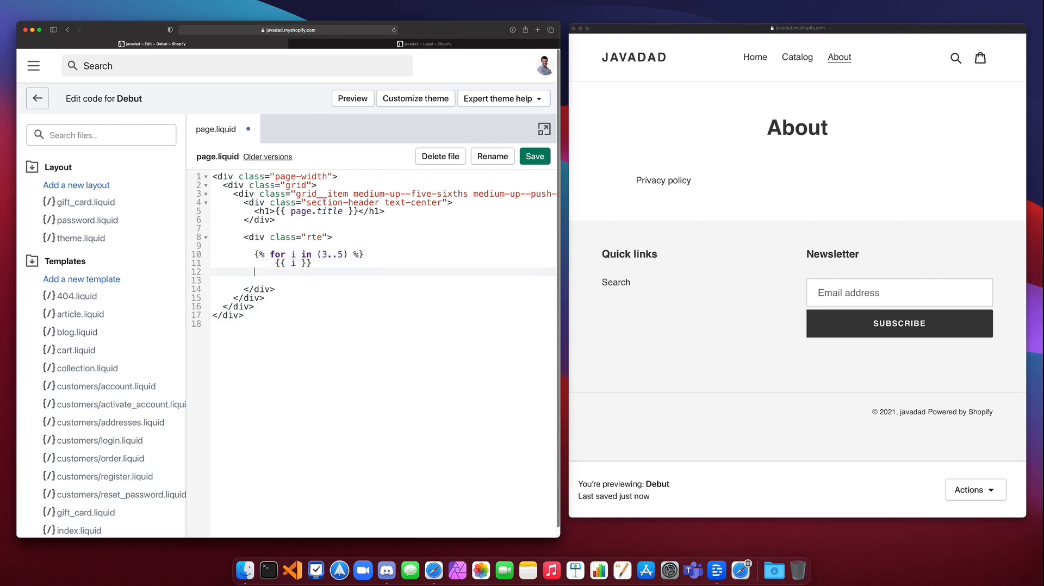
text({%)
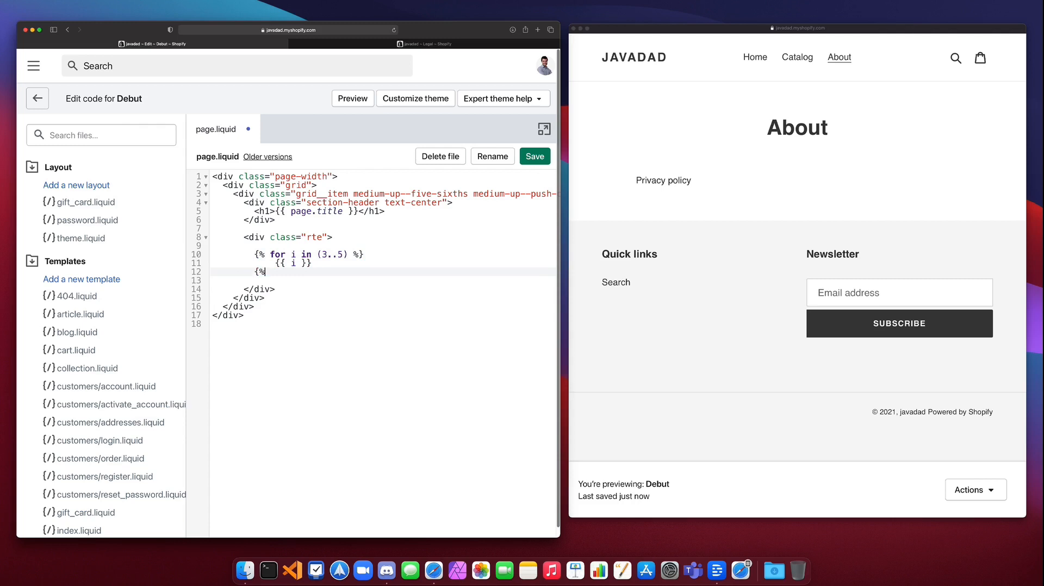
text(endofr)
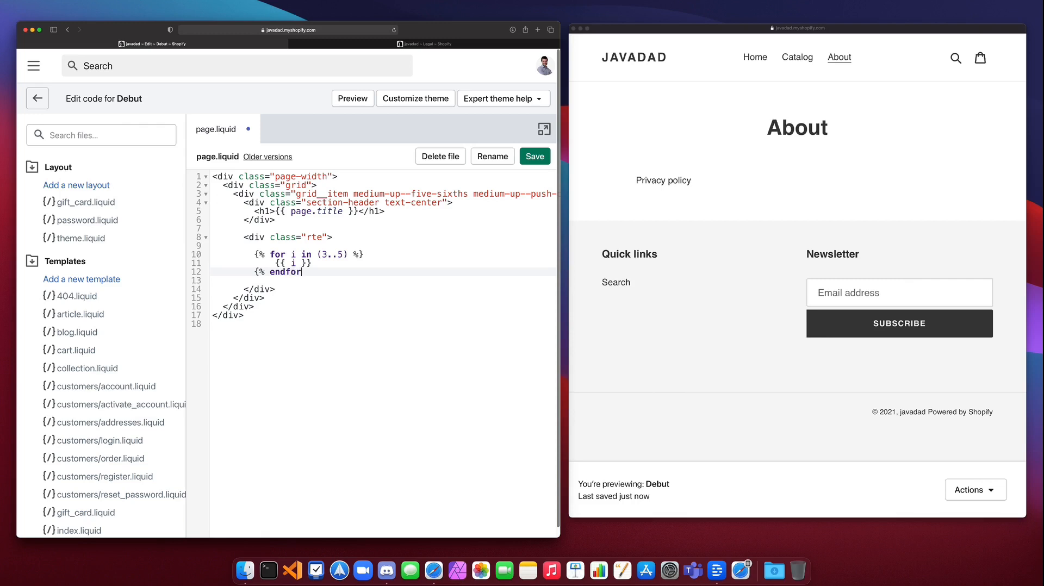
text(%})
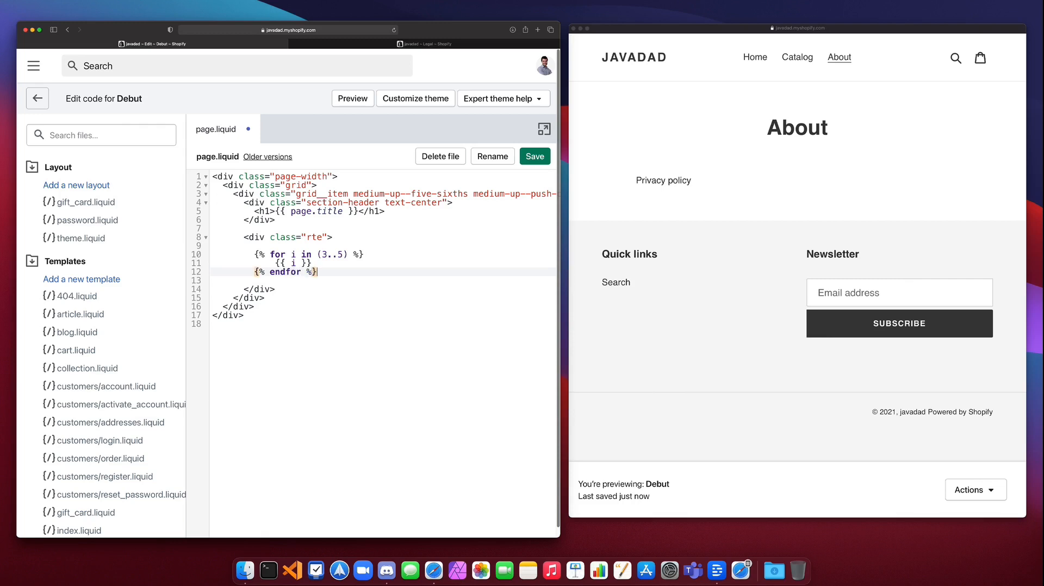
click(535, 156)
text({%)
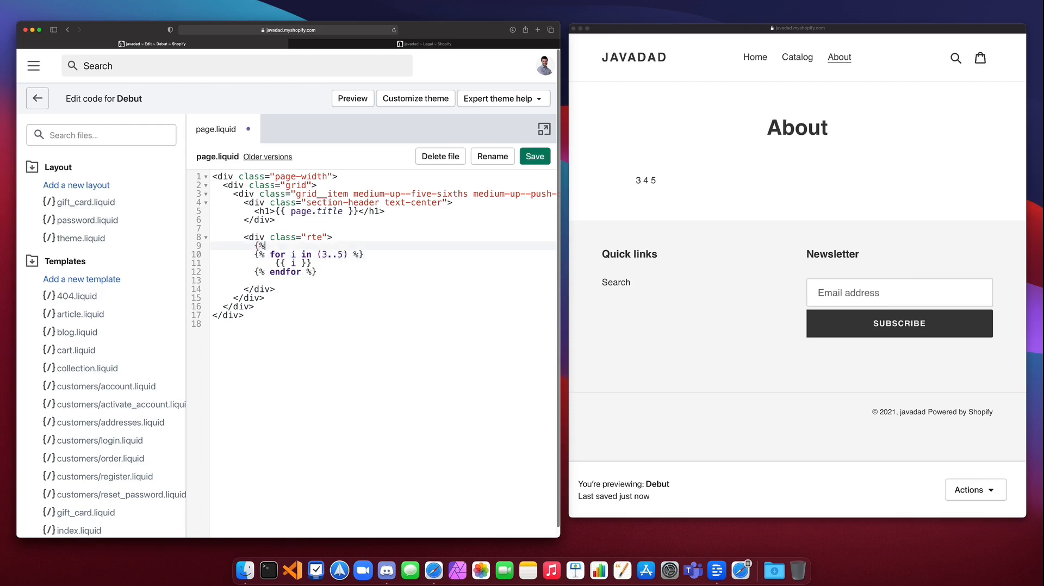
Add {% assign my_limit = 10 %} and loop over (3..my_limit), then save
text(assign)
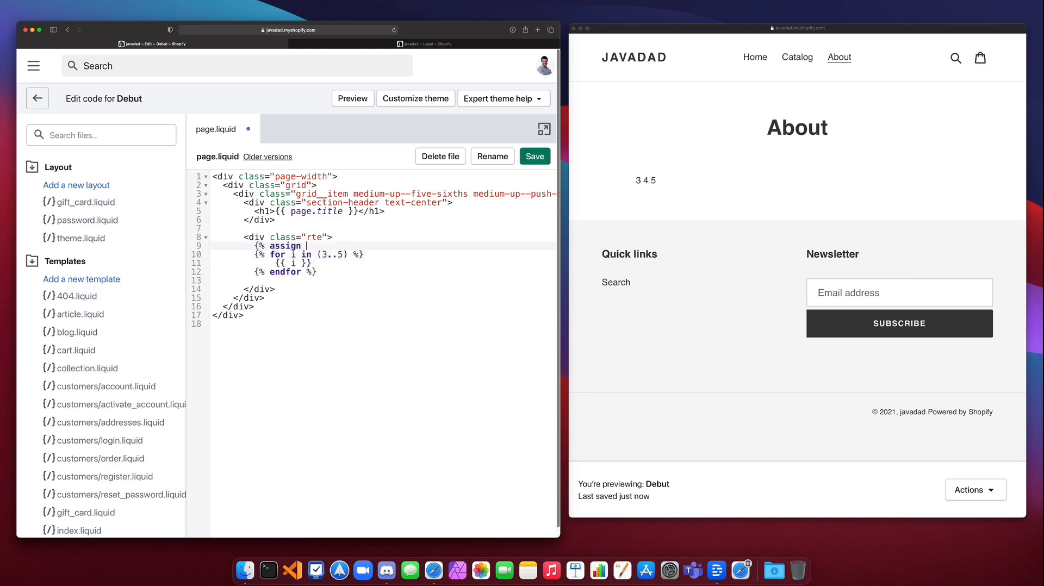
text(my_limit =)
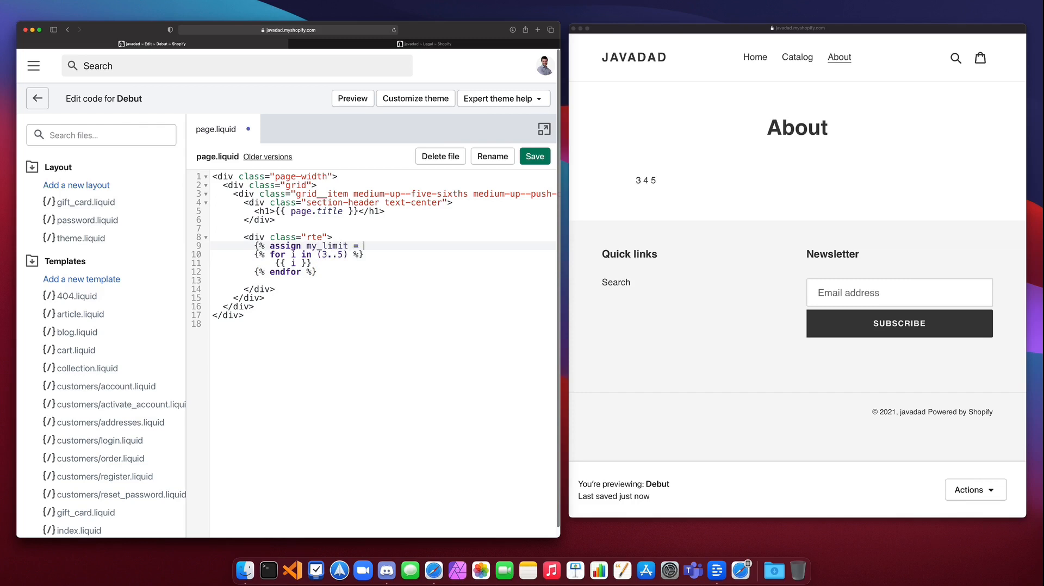
text(10)
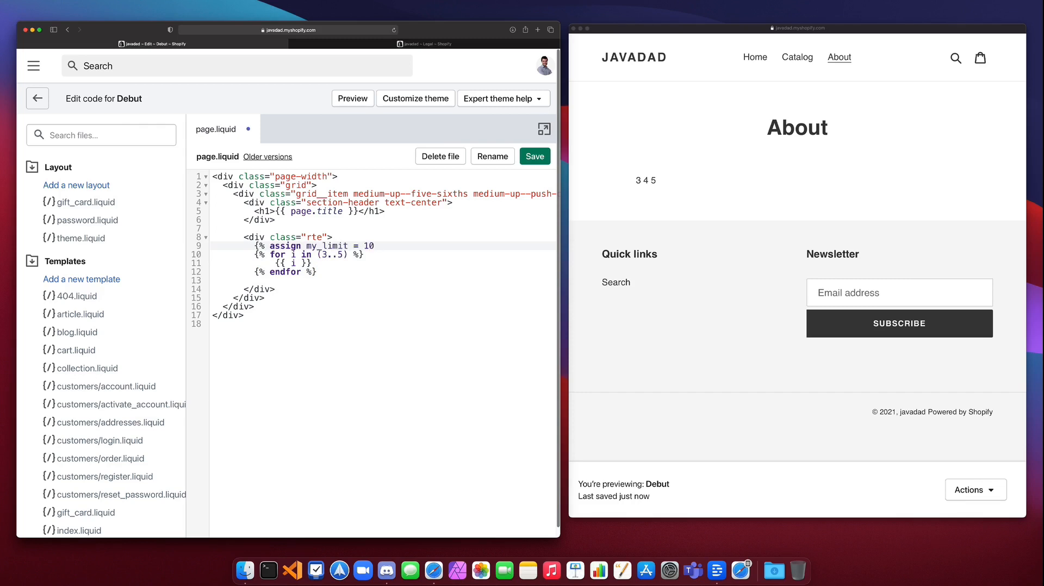
text(%})
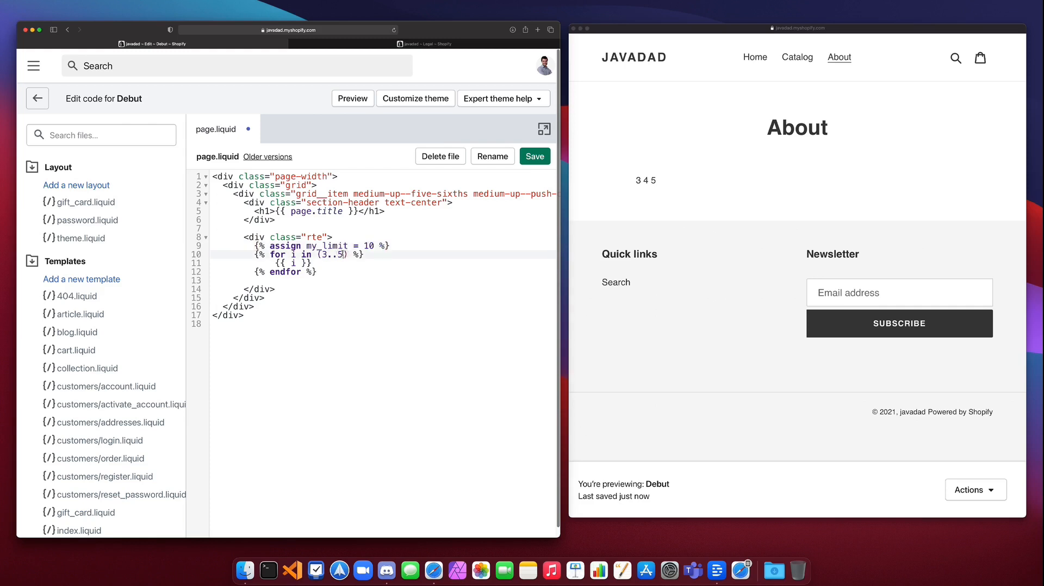
text(my_limi)
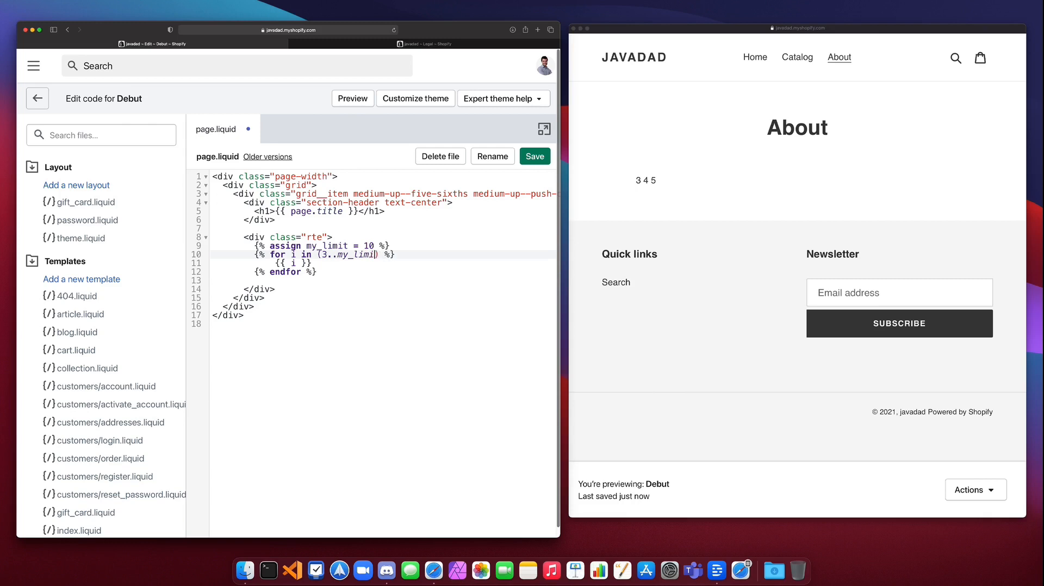
text(t))
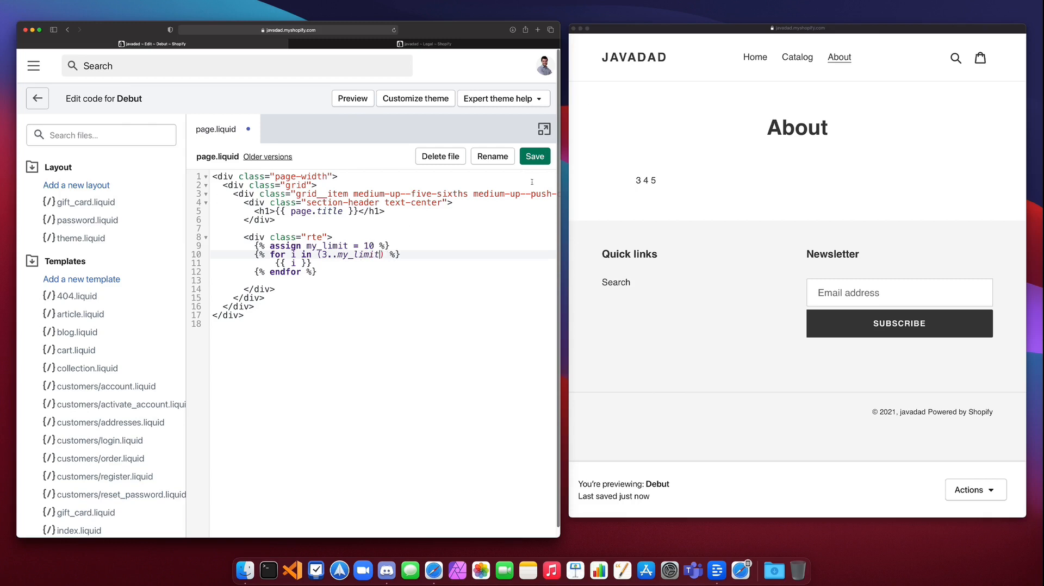
click(535, 157)
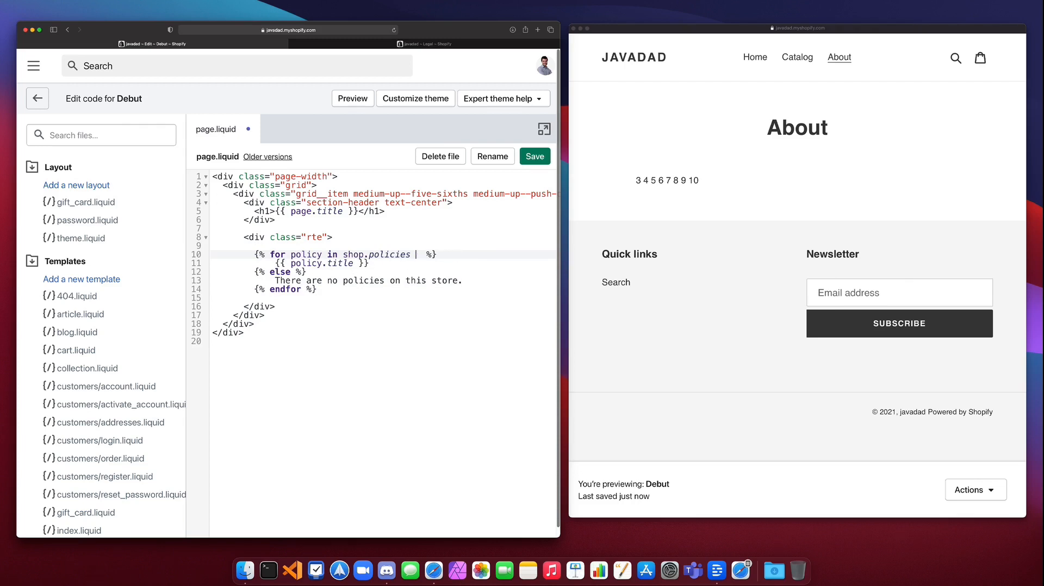
Add 'reversed' to the shop.policies for tag and save the template
text(reversed)
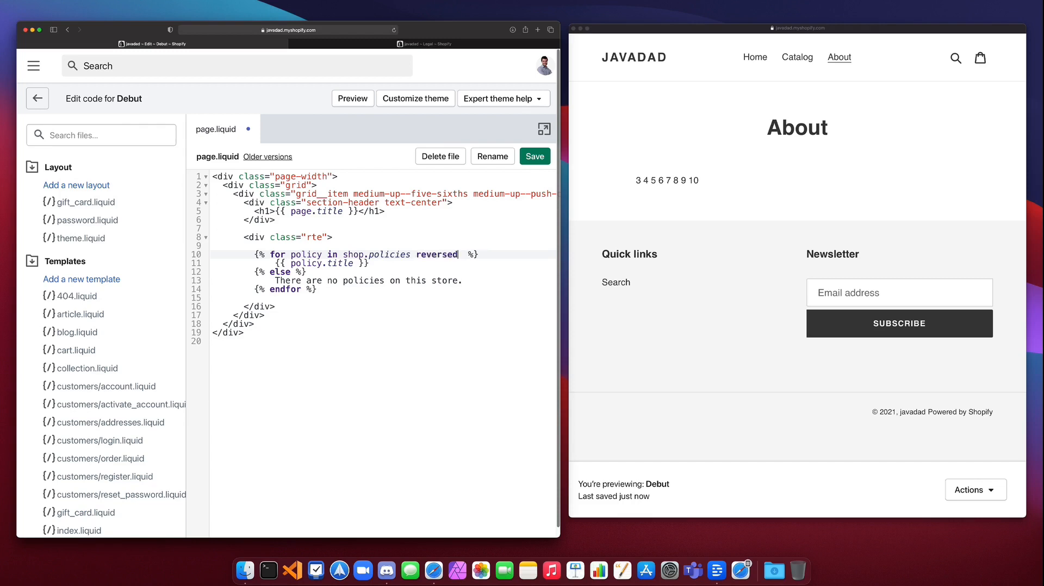
click(535, 157)
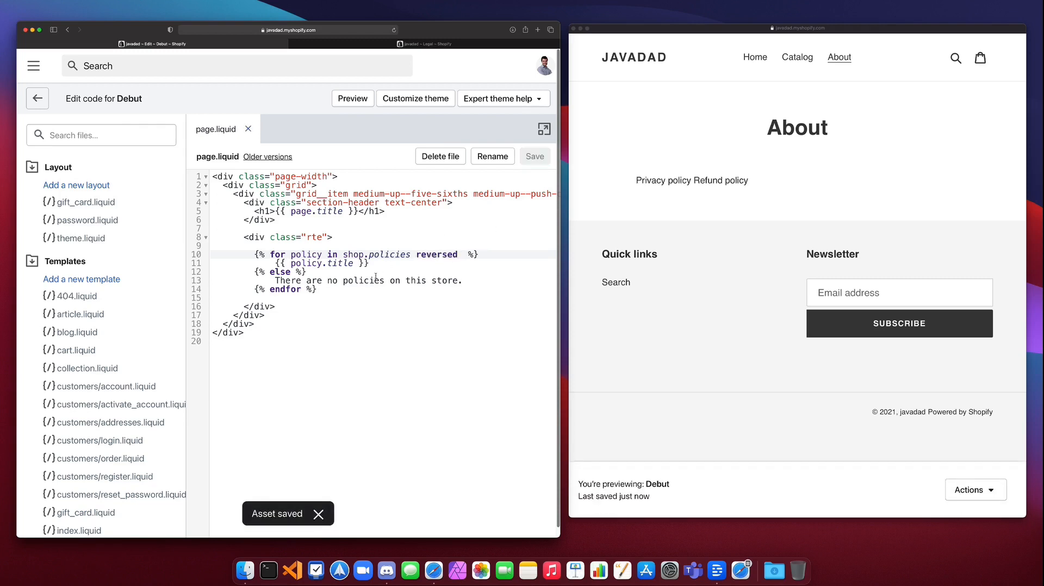